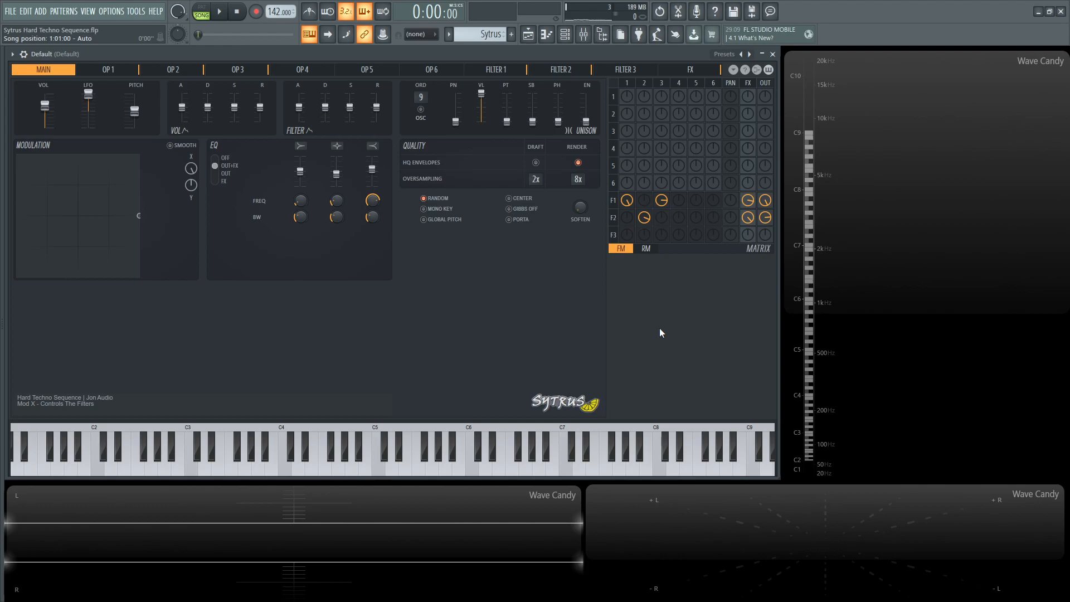
Open the parametric EQ on the mixer track
{"action": "left_click", "coordinate": [218, 11]}
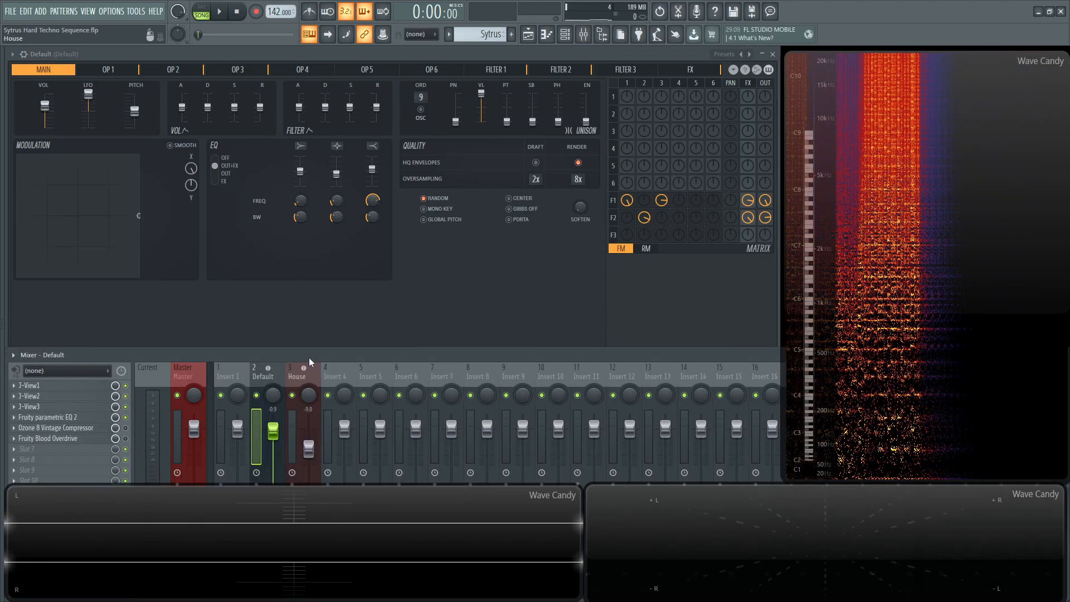
{"action": "left_click", "coordinate": [51, 417]}
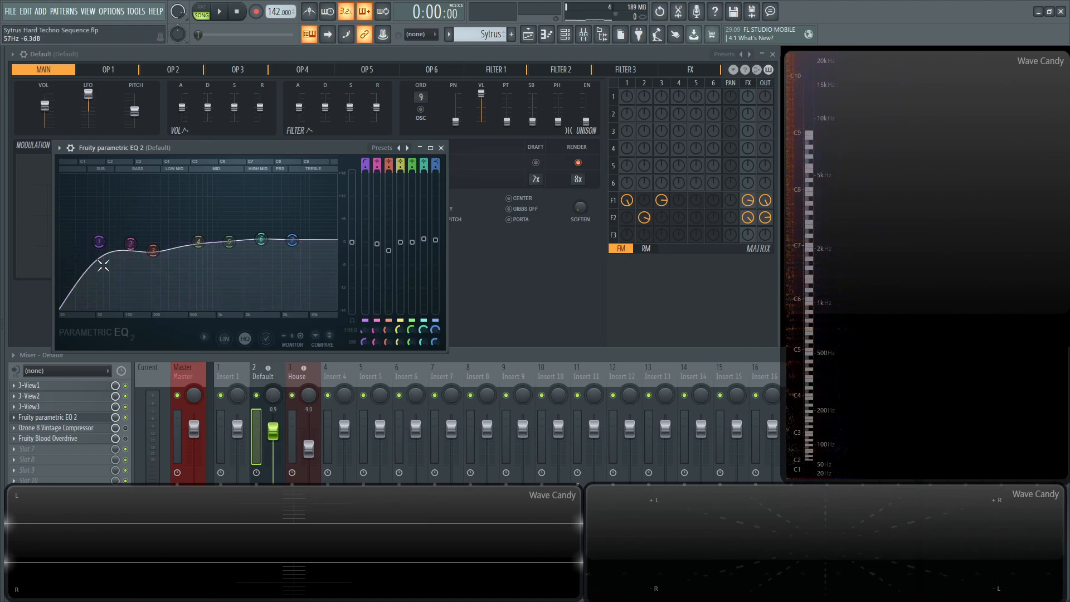
{"action": "left_click_drag", "start_coordinate": [261, 239], "coordinate": [262, 239]}
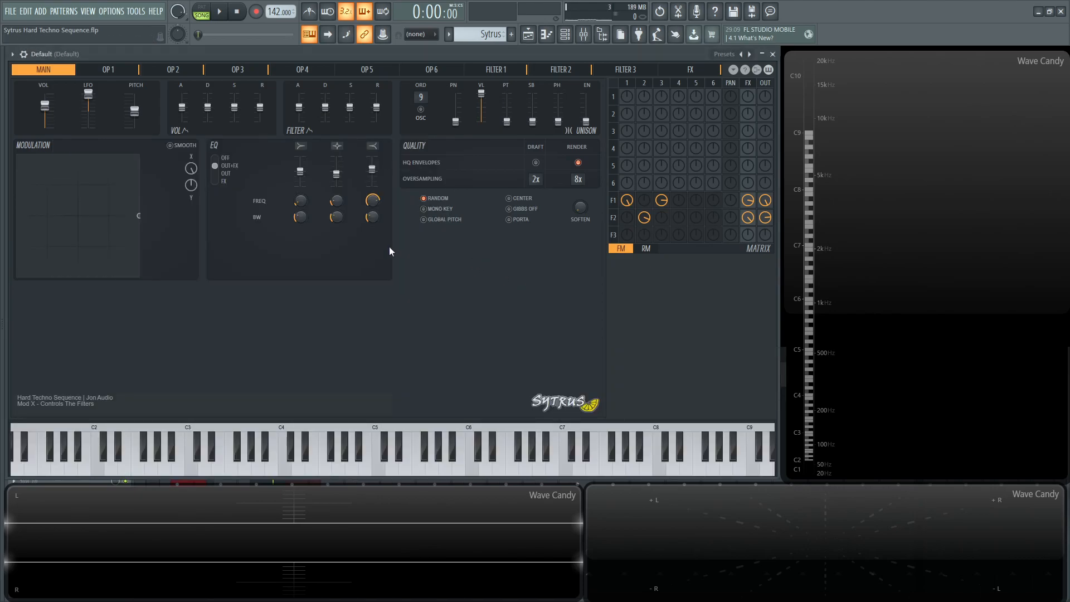
Browse operators 1, 2 and 3, then show operator 1's pan envelope
{"action": "left_click", "coordinate": [107, 69]}
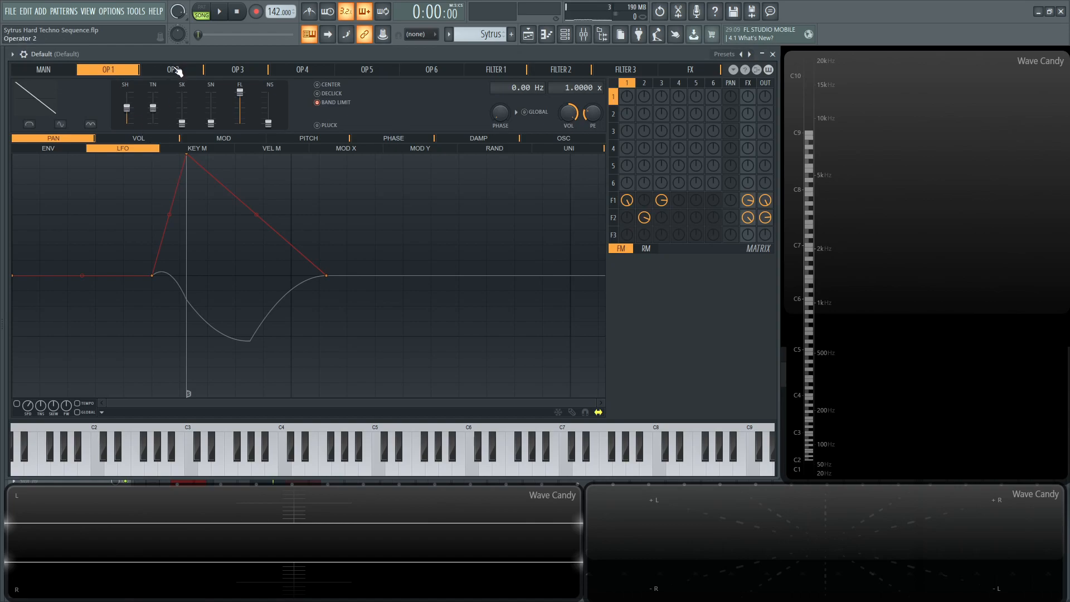
{"action": "left_click", "coordinate": [173, 69]}
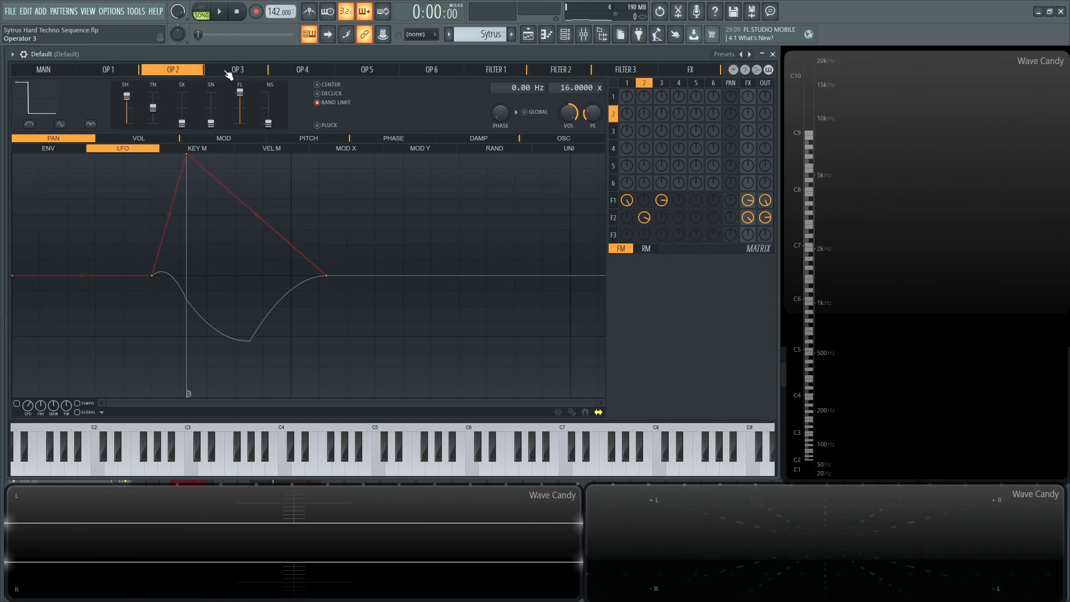
{"action": "left_click", "coordinate": [237, 69]}
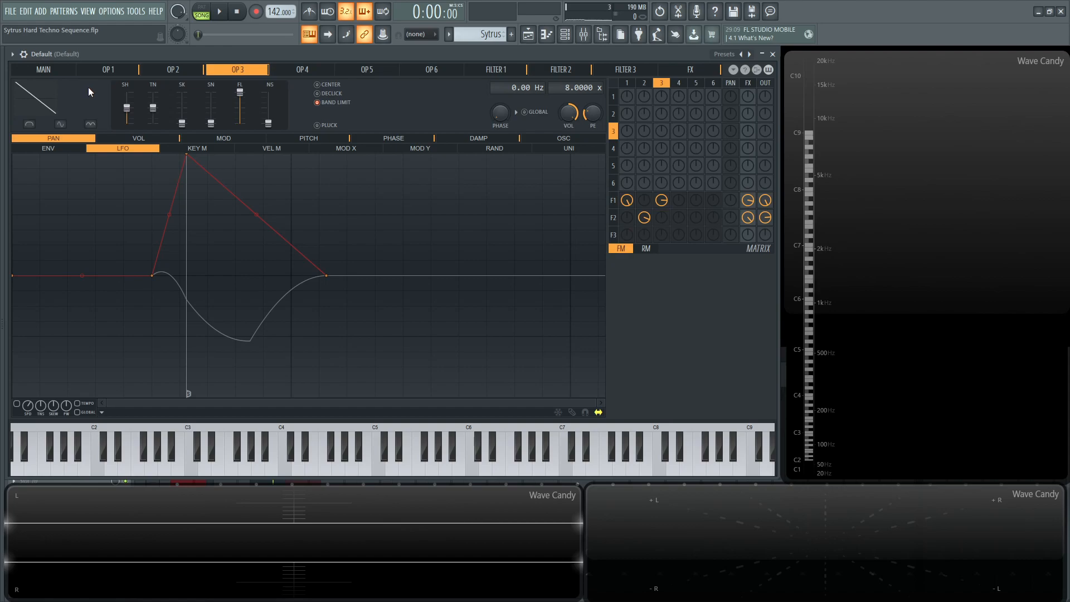
{"action": "left_click", "coordinate": [107, 69]}
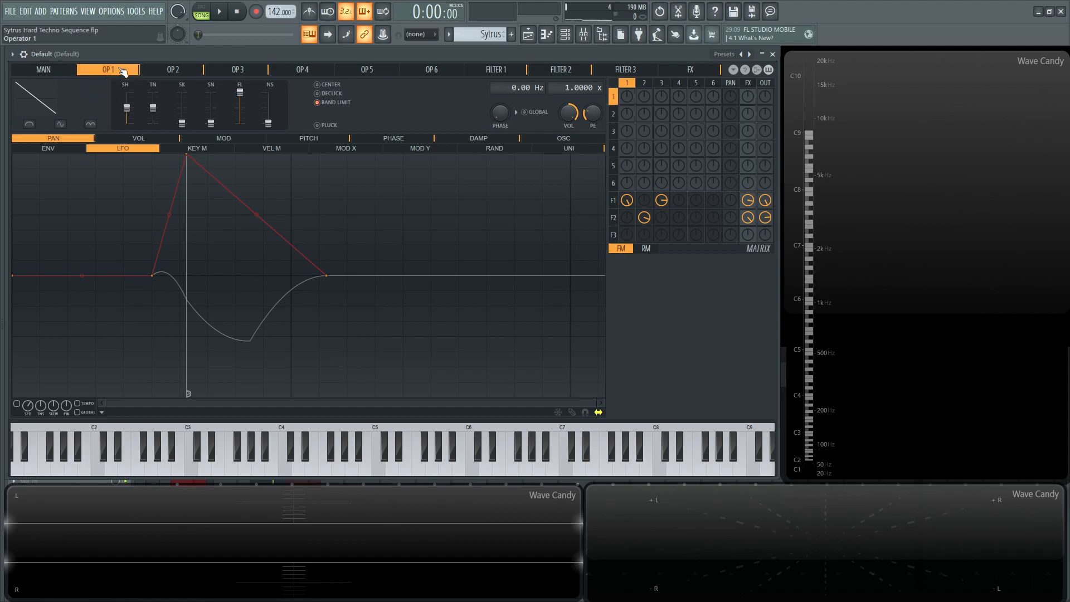
{"action": "left_click", "coordinate": [48, 148]}
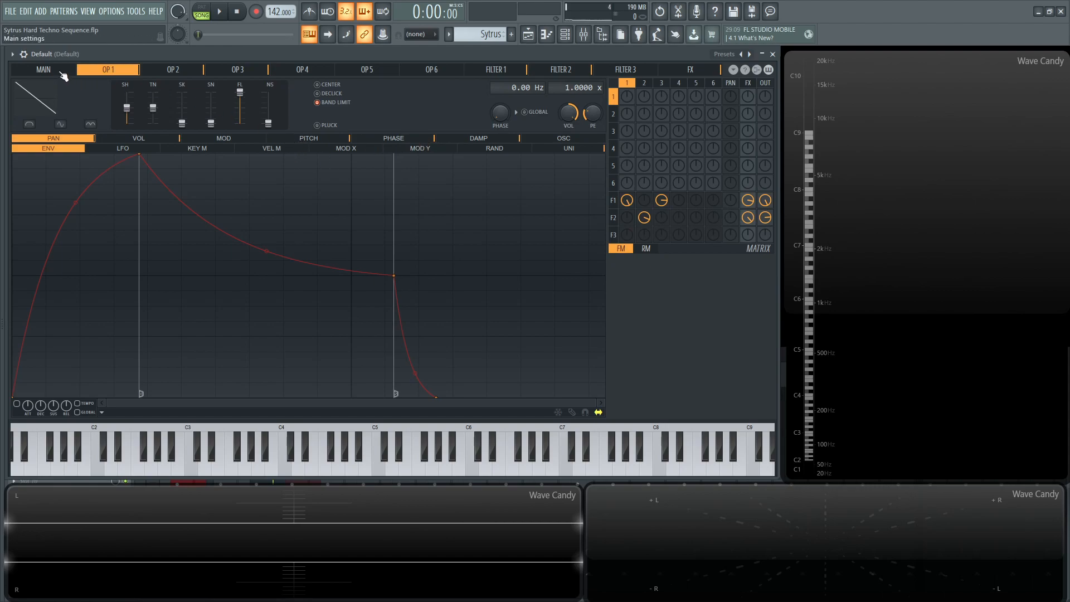
Return to the main settings page, then bring operator 1's settings back up
{"action": "left_click", "coordinate": [42, 69]}
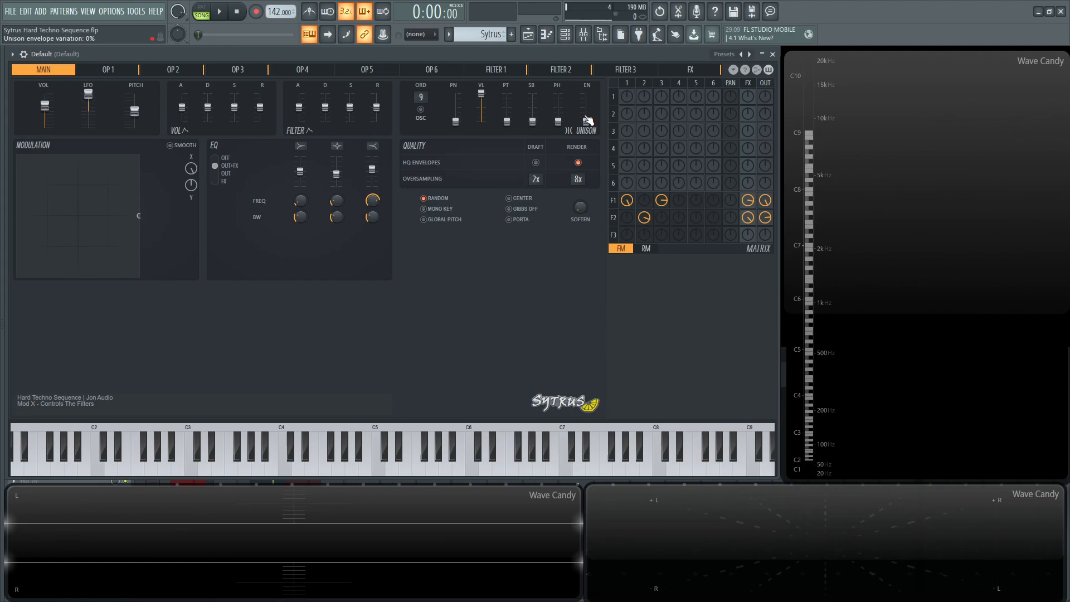
{"action": "left_click", "coordinate": [535, 180]}
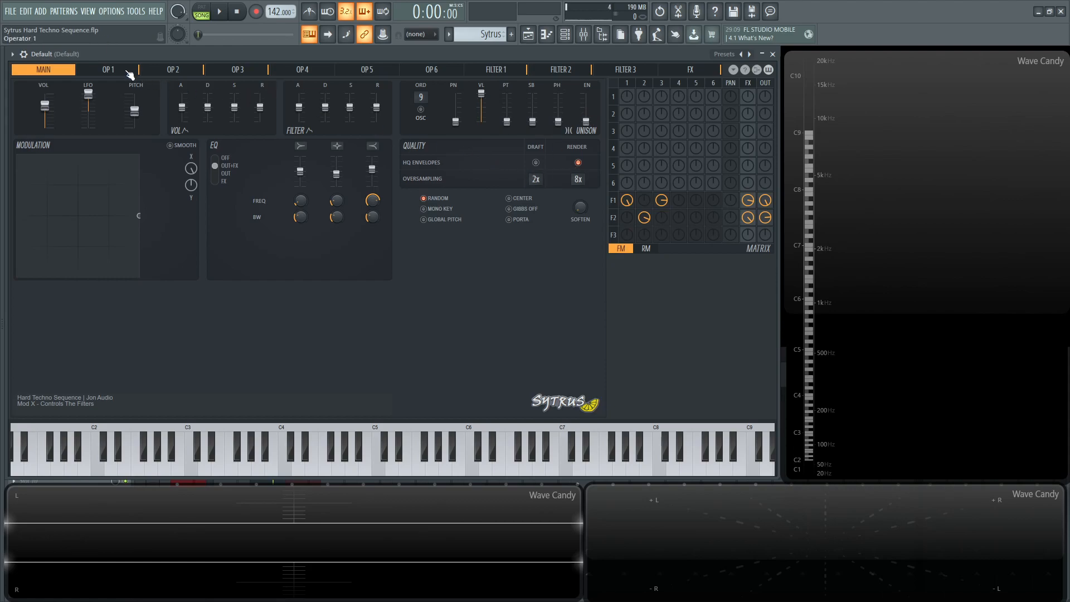
{"action": "left_click", "coordinate": [107, 69]}
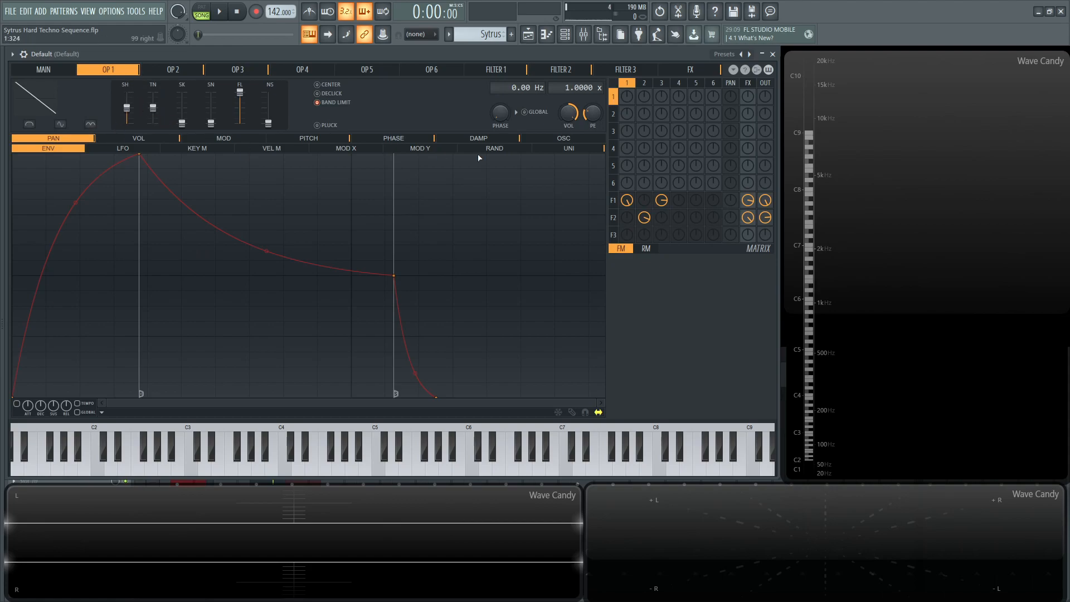
Review operator 1's pan unison mapping, then switch to its volume target
{"action": "left_click", "coordinate": [568, 149]}
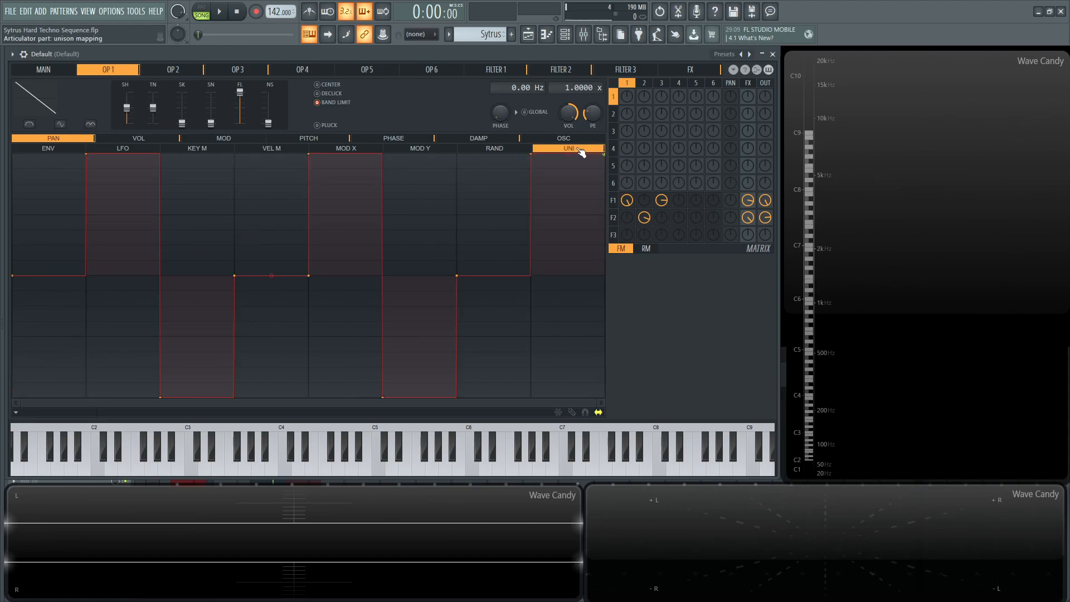
{"action": "left_click", "coordinate": [52, 137]}
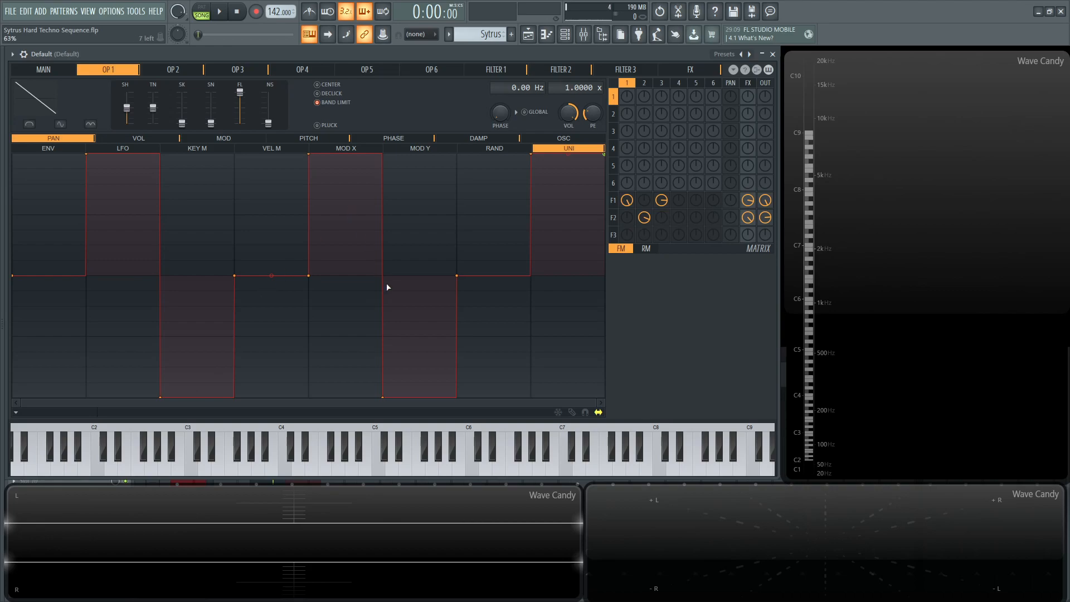
{"action": "mouse_move", "coordinate": [577, 218]}
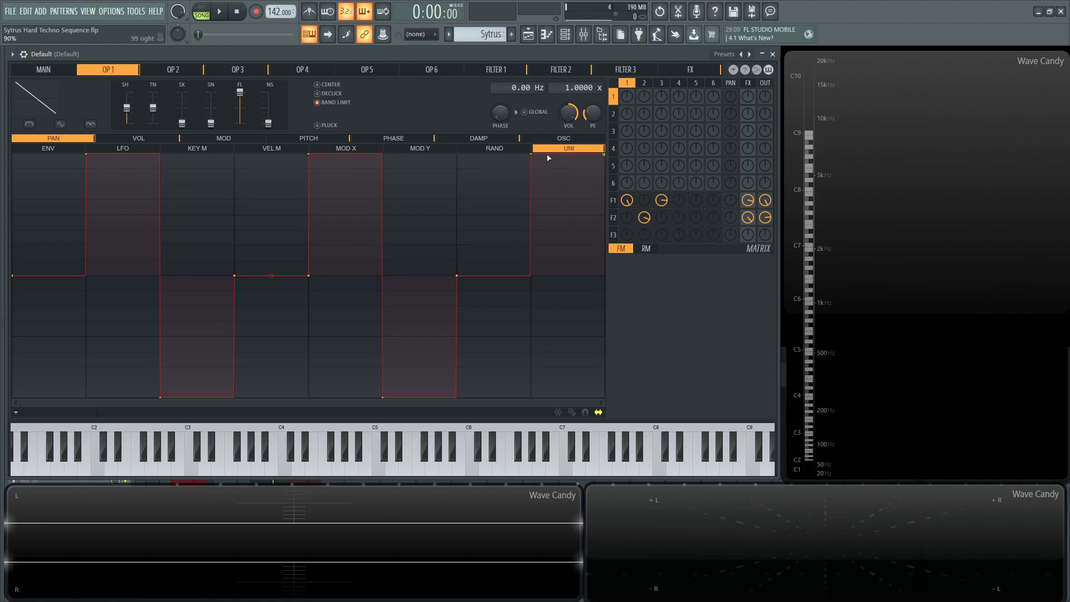
{"action": "left_click", "coordinate": [138, 138]}
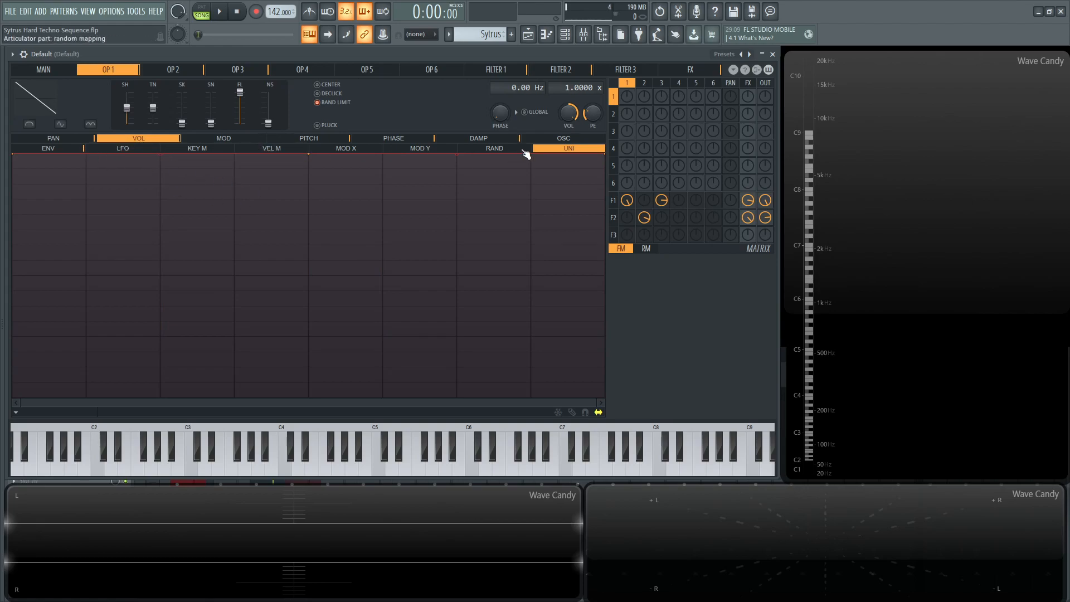
{"action": "left_click", "coordinate": [308, 137]}
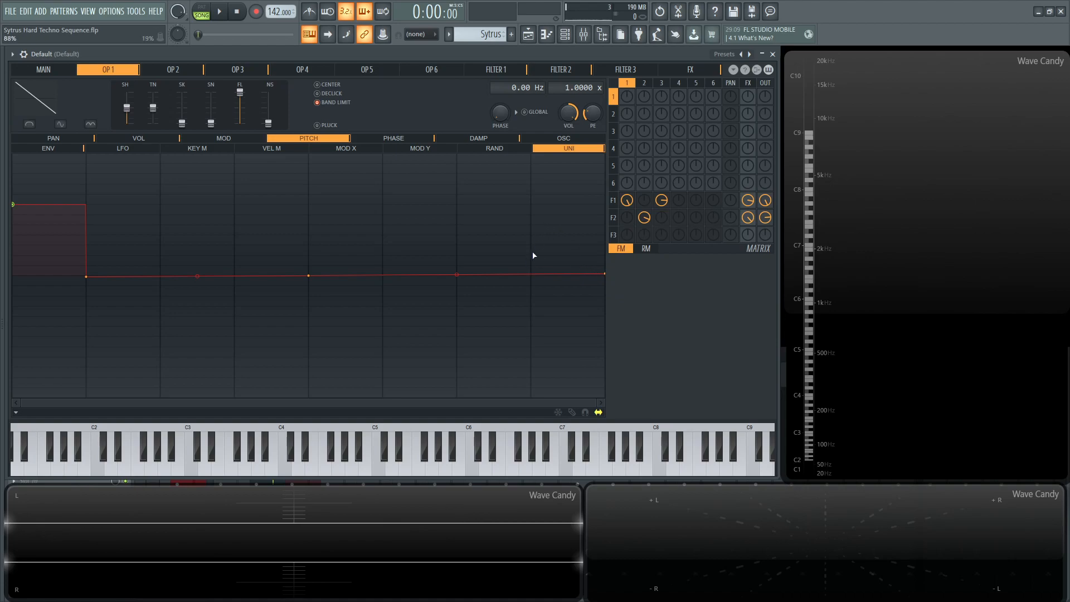
{"action": "left_click", "coordinate": [42, 69]}
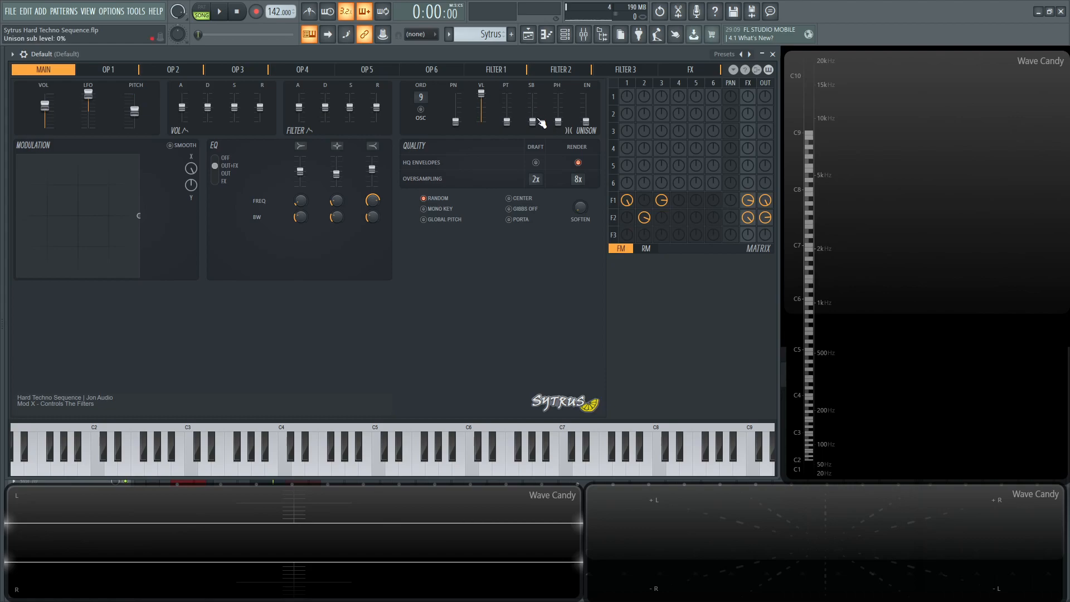
{"action": "left_click", "coordinate": [106, 69]}
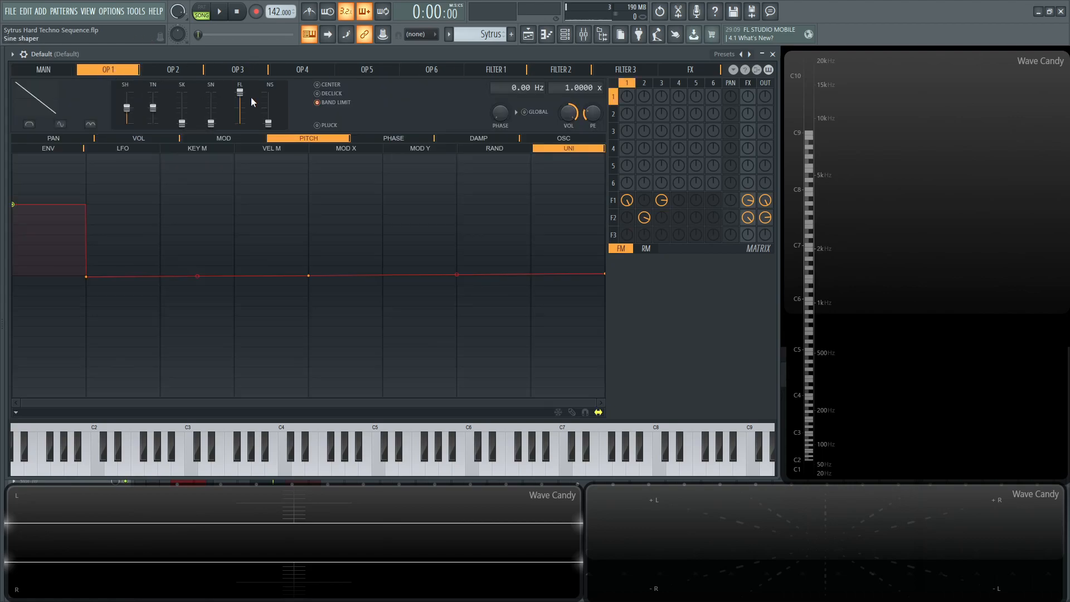
{"action": "left_click", "coordinate": [392, 138]}
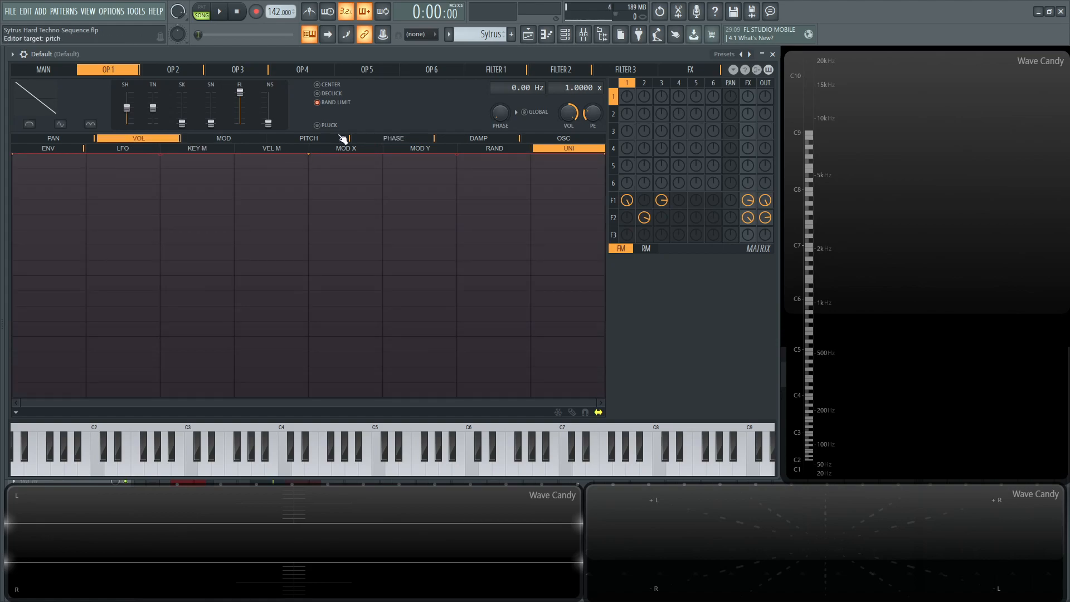
Show operator 1's pitch envelope and confirm its loop start and loop end points
{"action": "left_click", "coordinate": [307, 138]}
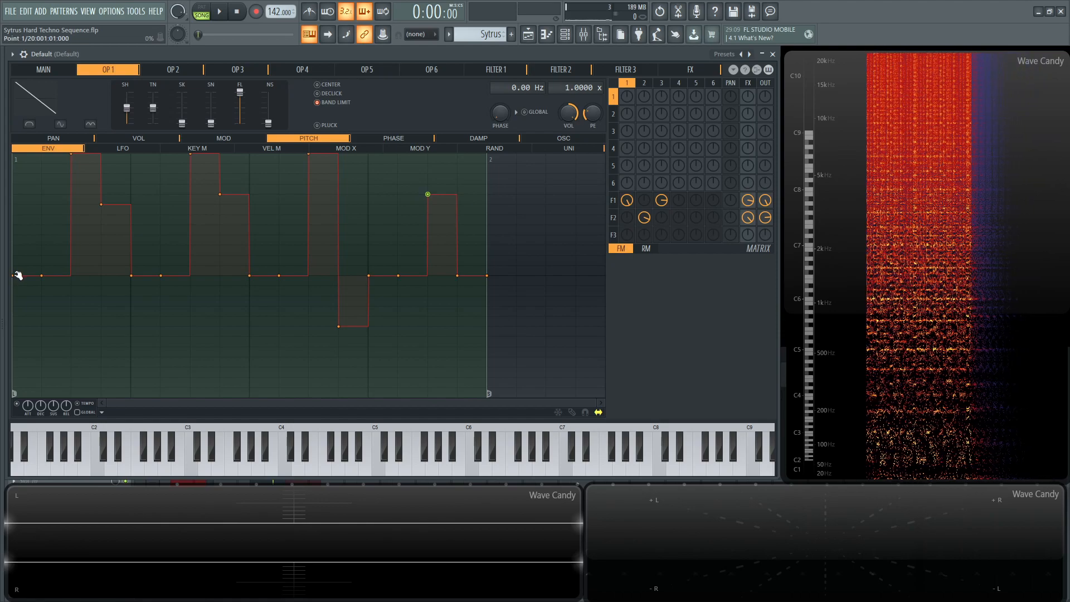
{"action": "right_click", "coordinate": [20, 274]}
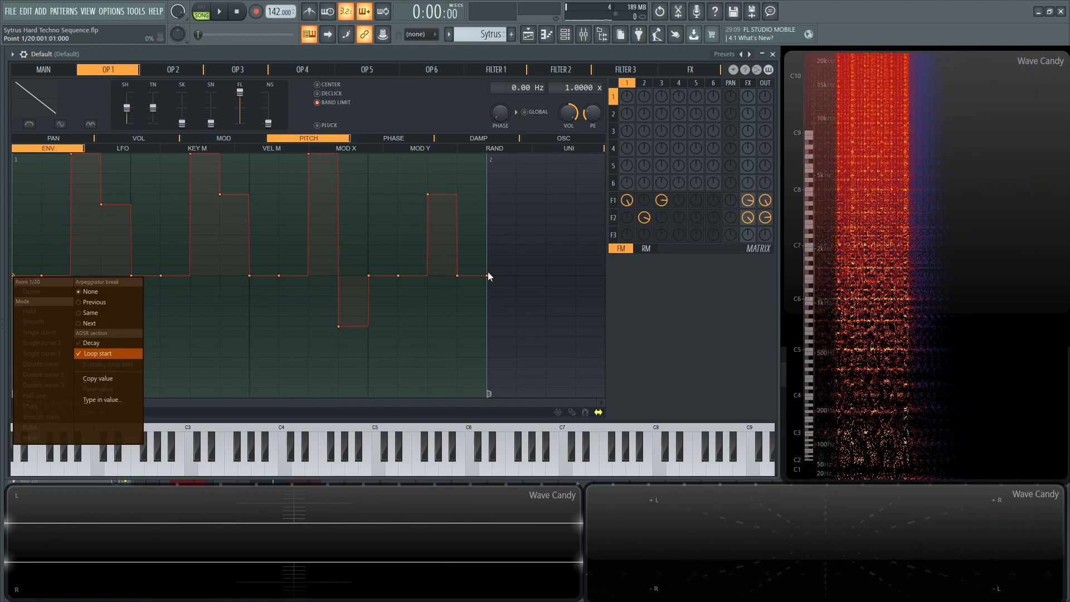
{"action": "right_click", "coordinate": [487, 277]}
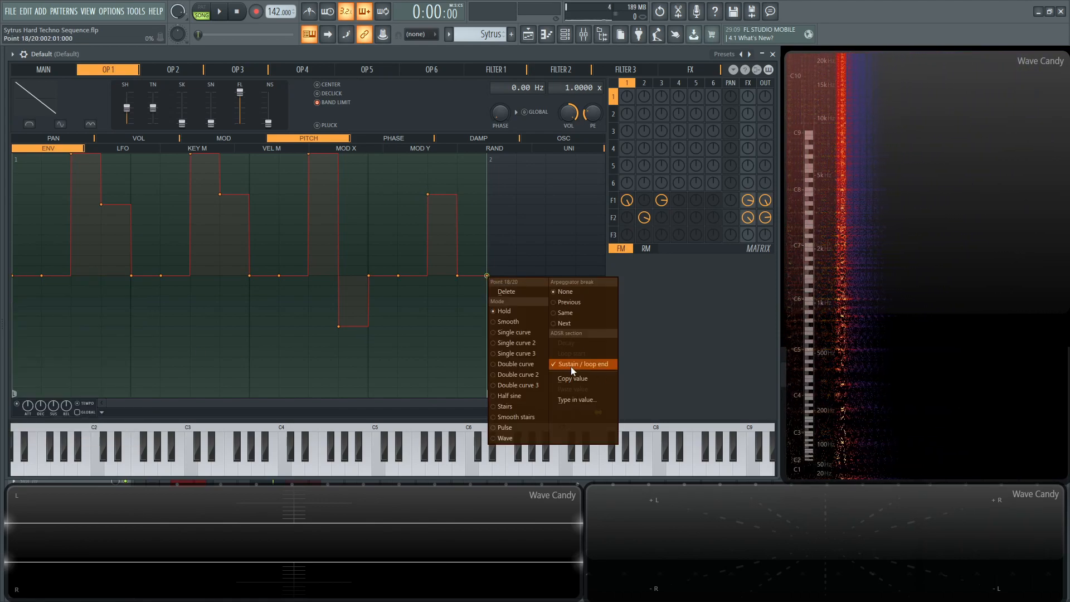
{"action": "left_click", "coordinate": [578, 363]}
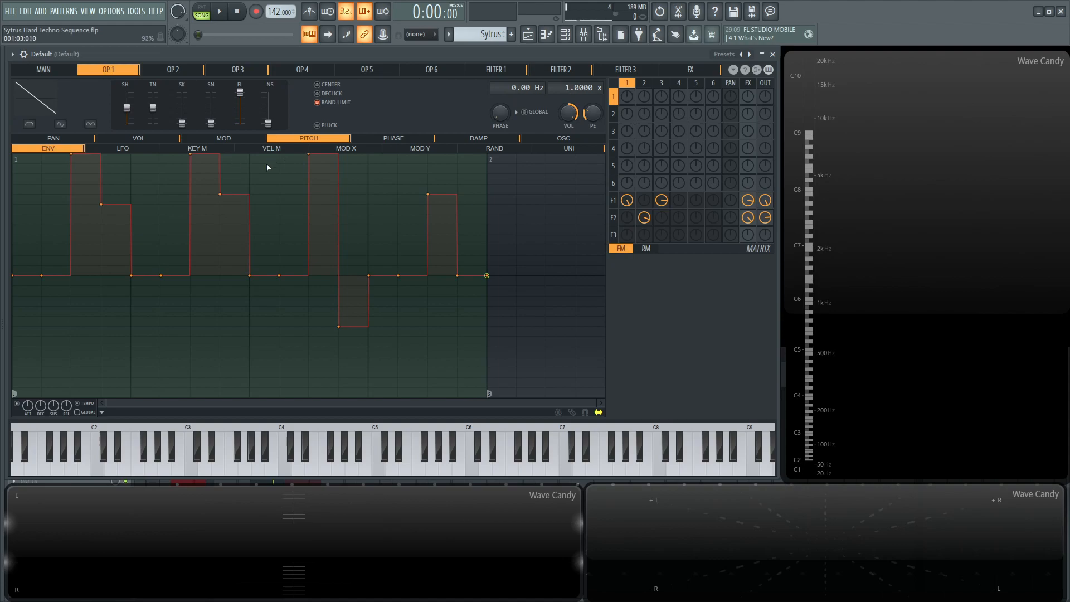
Audition operator 1's phase randomness curve and drag its ends into a full rising ramp
{"action": "left_click", "coordinate": [393, 138]}
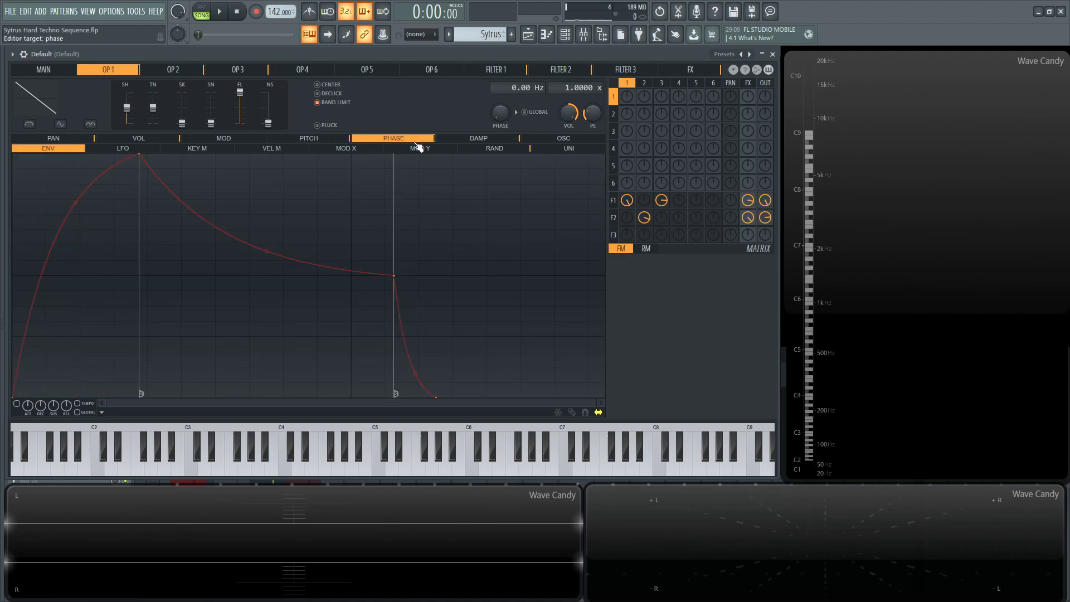
{"action": "left_click", "coordinate": [493, 148]}
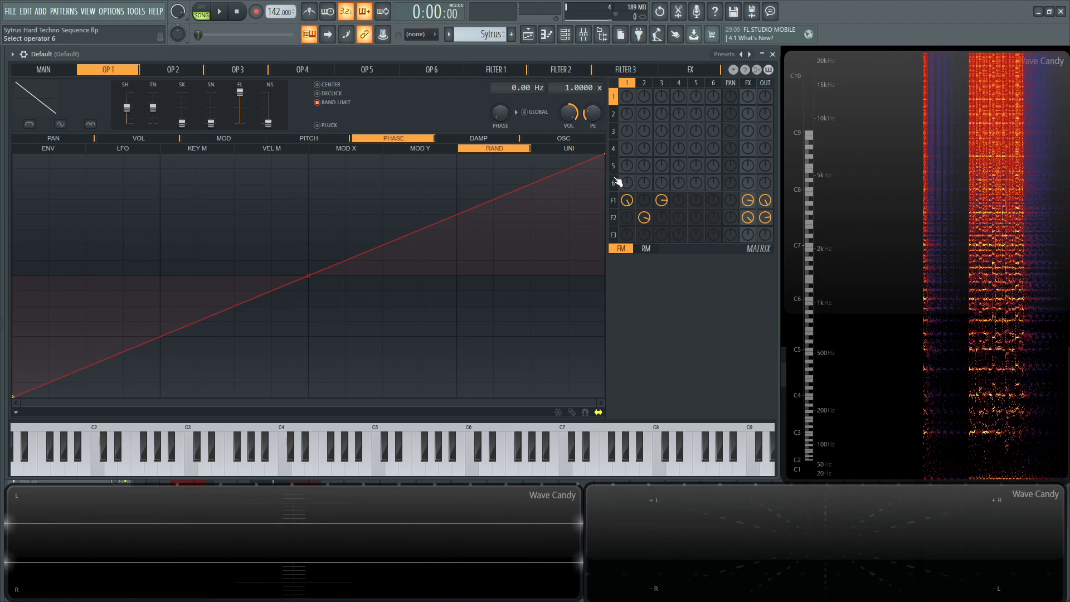
{"action": "left_click", "coordinate": [189, 453]}
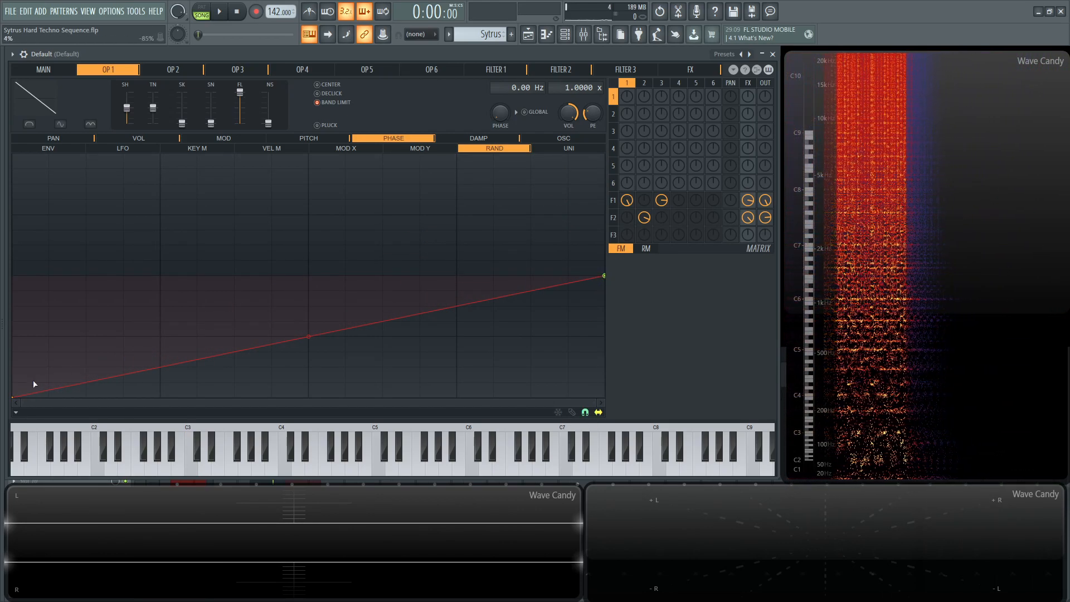
{"action": "left_click", "coordinate": [191, 451]}
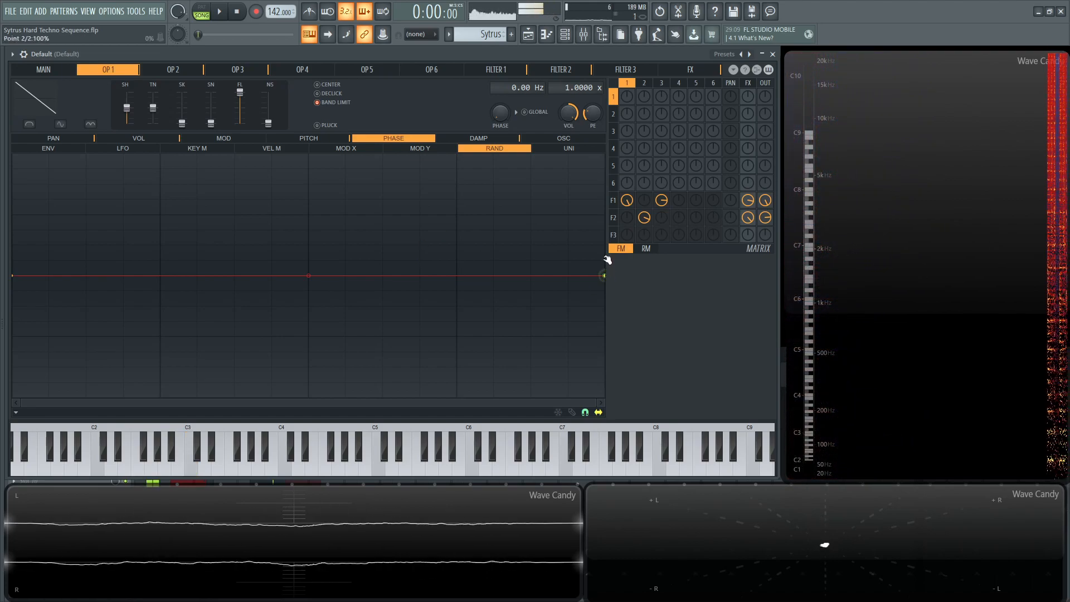
{"action": "left_click_drag", "start_coordinate": [602, 276], "coordinate": [602, 156]}
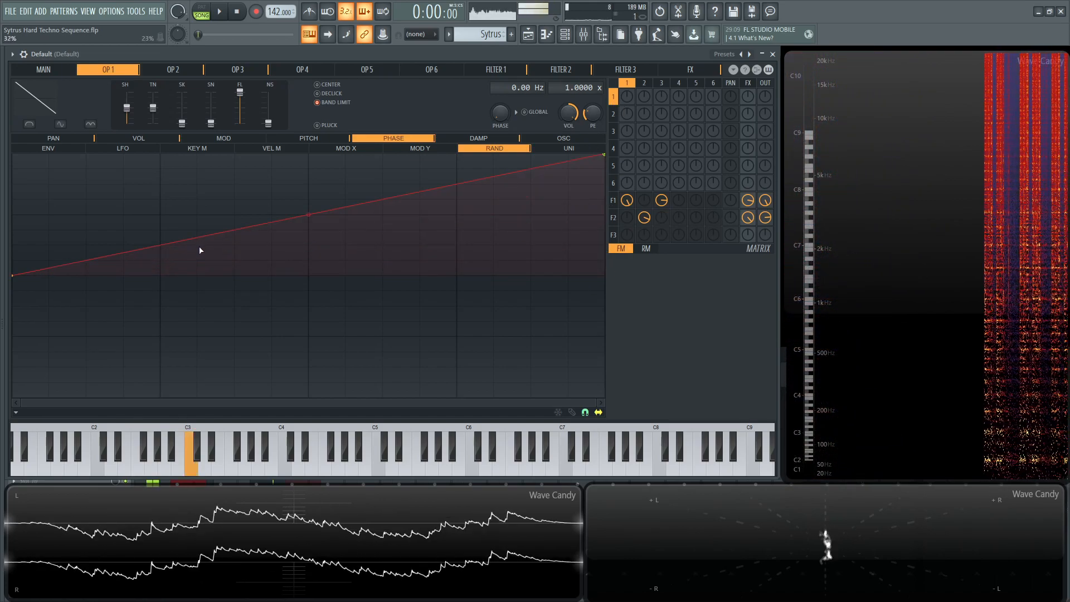
{"action": "left_click_drag", "start_coordinate": [13, 275], "coordinate": [12, 290]}
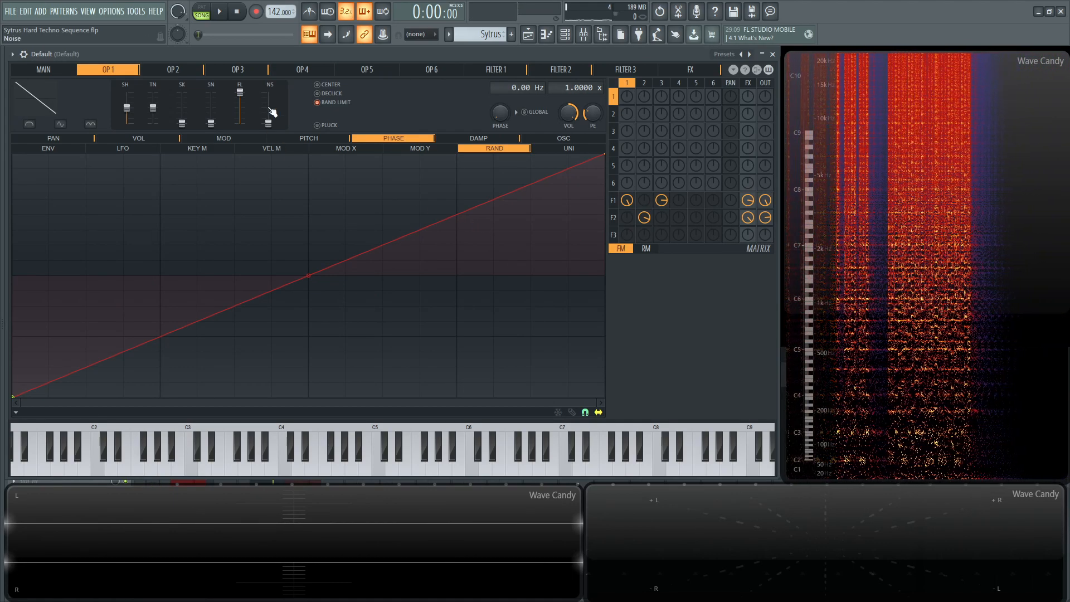
Compare the gated-pulse volume envelopes of operators 1 and 3
{"action": "left_click", "coordinate": [237, 69]}
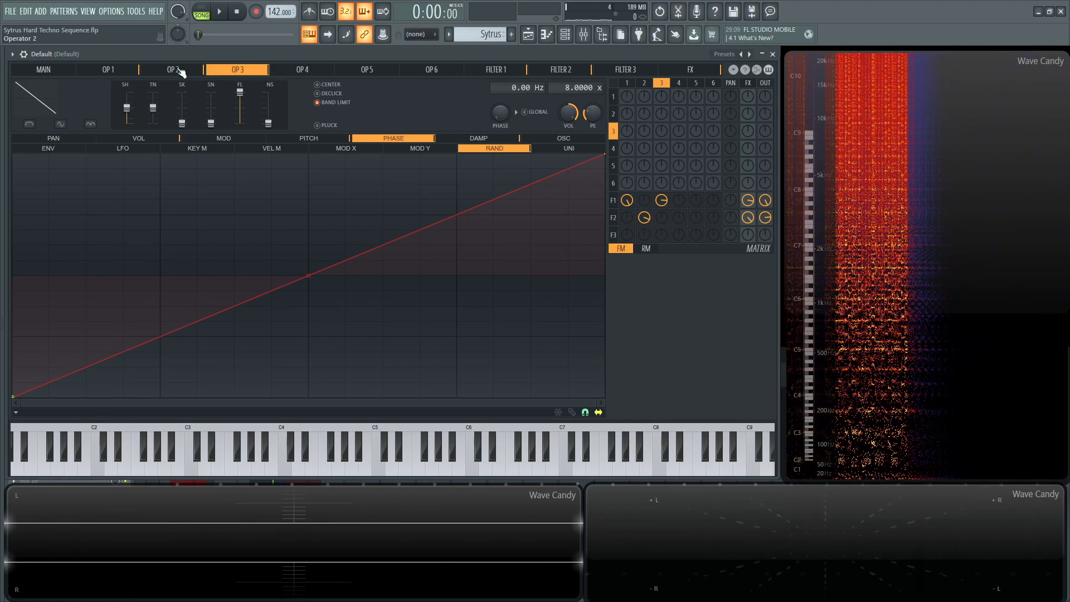
{"action": "left_click", "coordinate": [107, 69]}
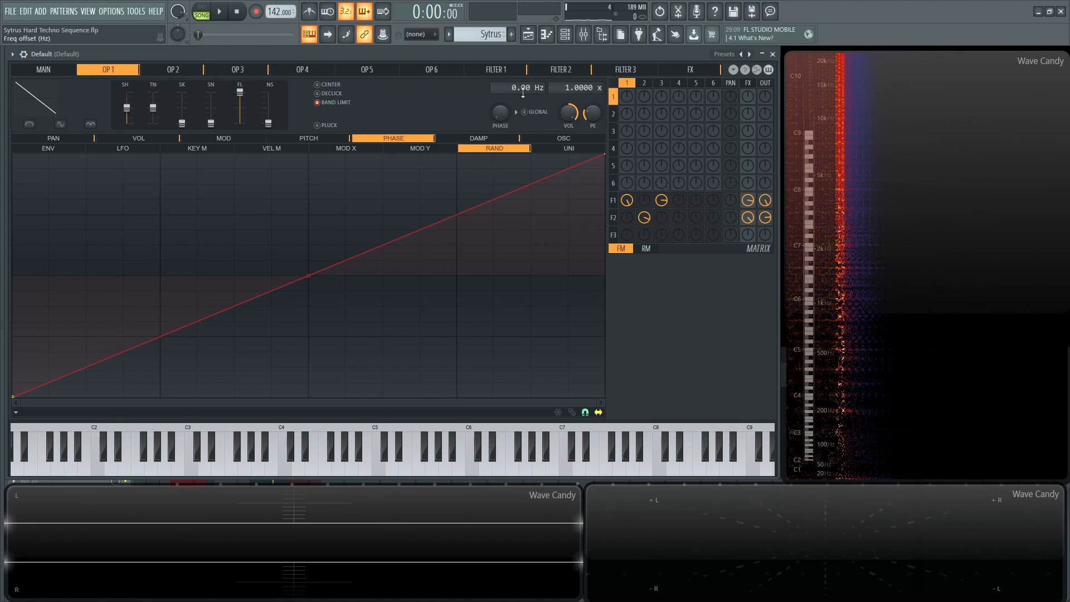
{"action": "left_click", "coordinate": [237, 69]}
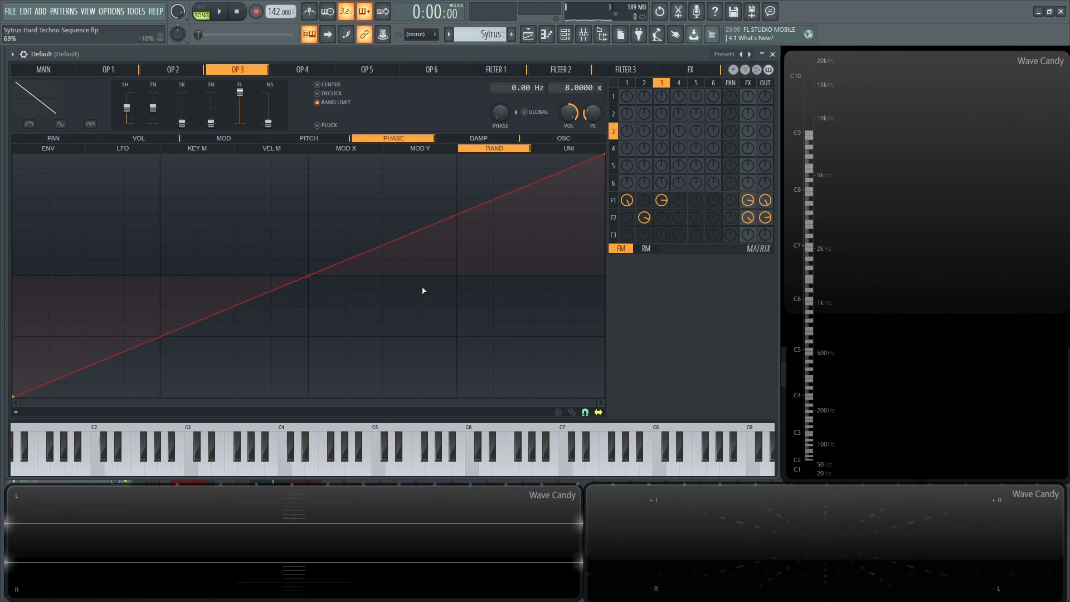
{"action": "left_click", "coordinate": [138, 138]}
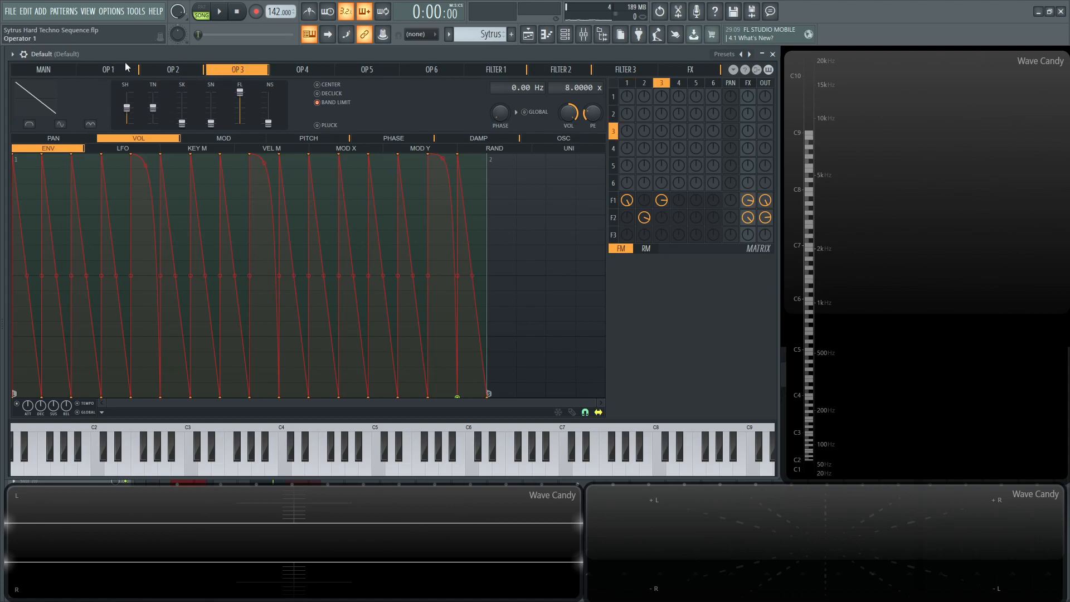
{"action": "left_click", "coordinate": [107, 69]}
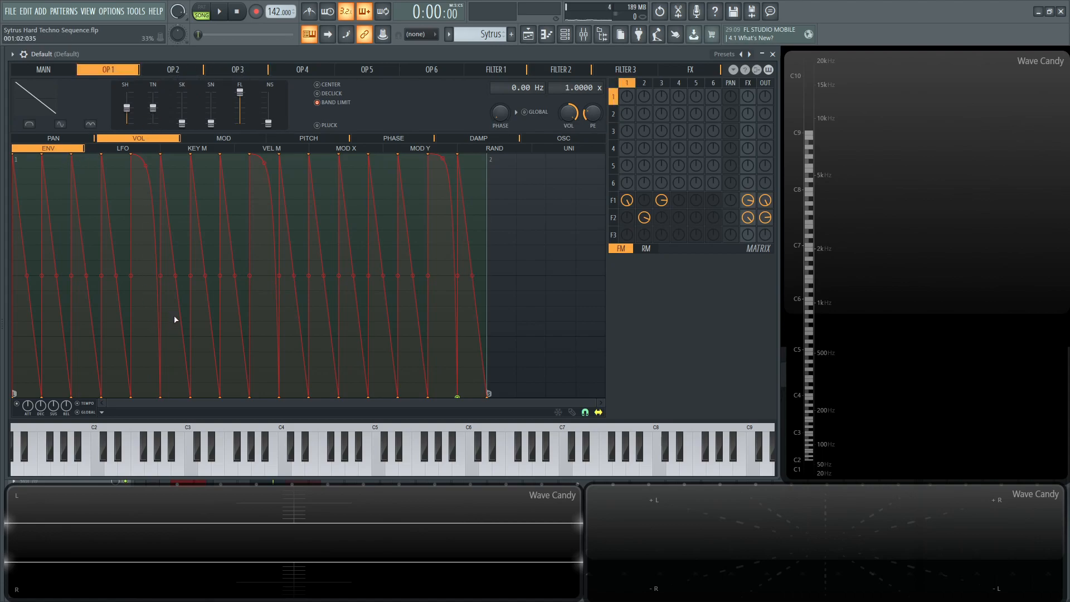
{"action": "mouse_move", "coordinate": [439, 316]}
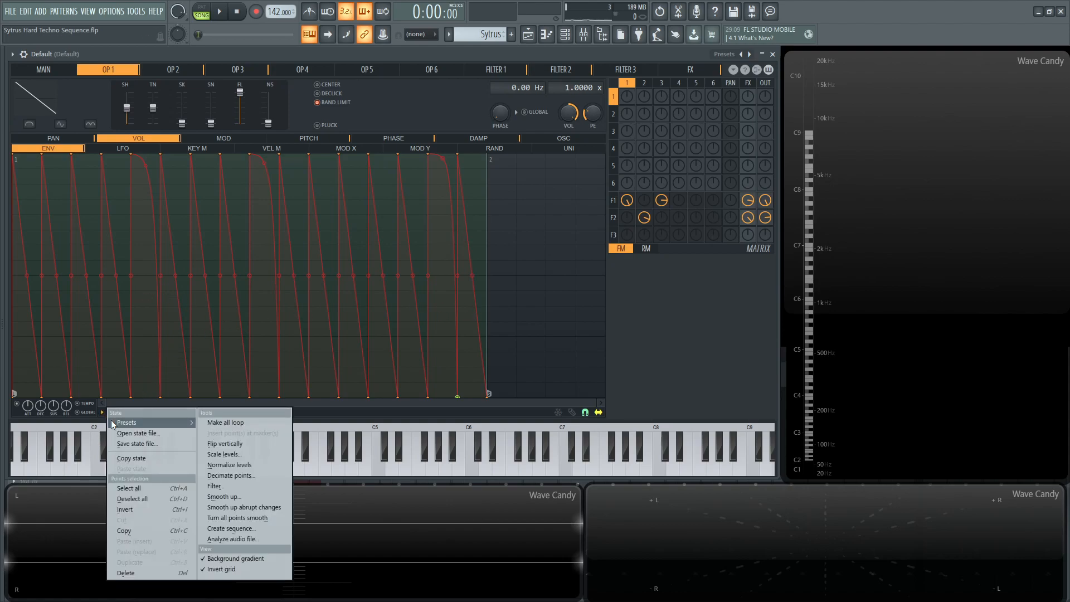
{"action": "left_click", "coordinate": [237, 69]}
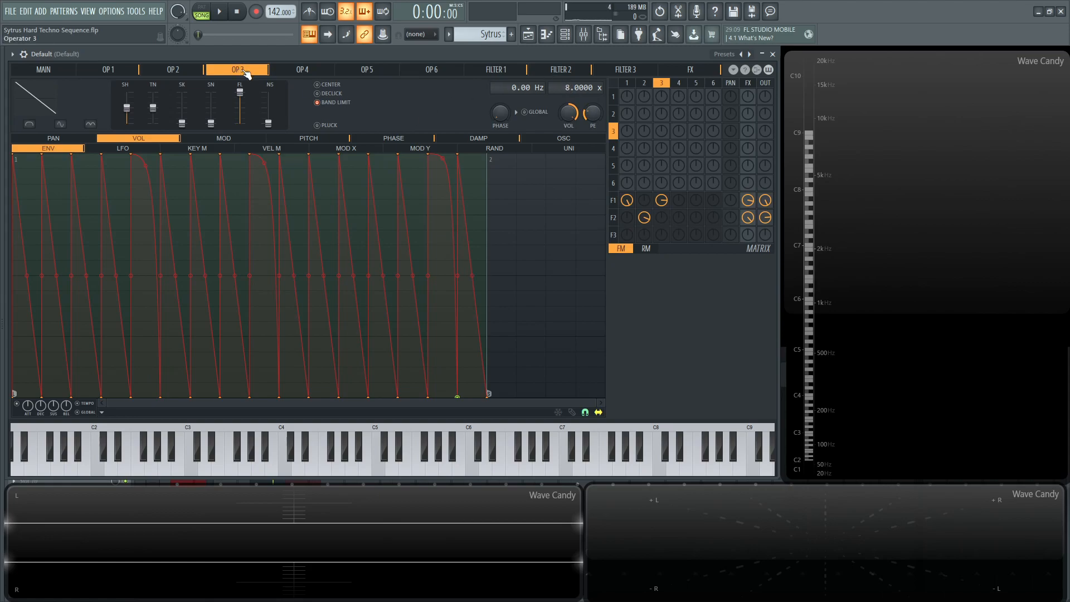
Move from operator 1 to operator 2 and display its stepped pitch envelope
{"action": "left_click", "coordinate": [107, 69]}
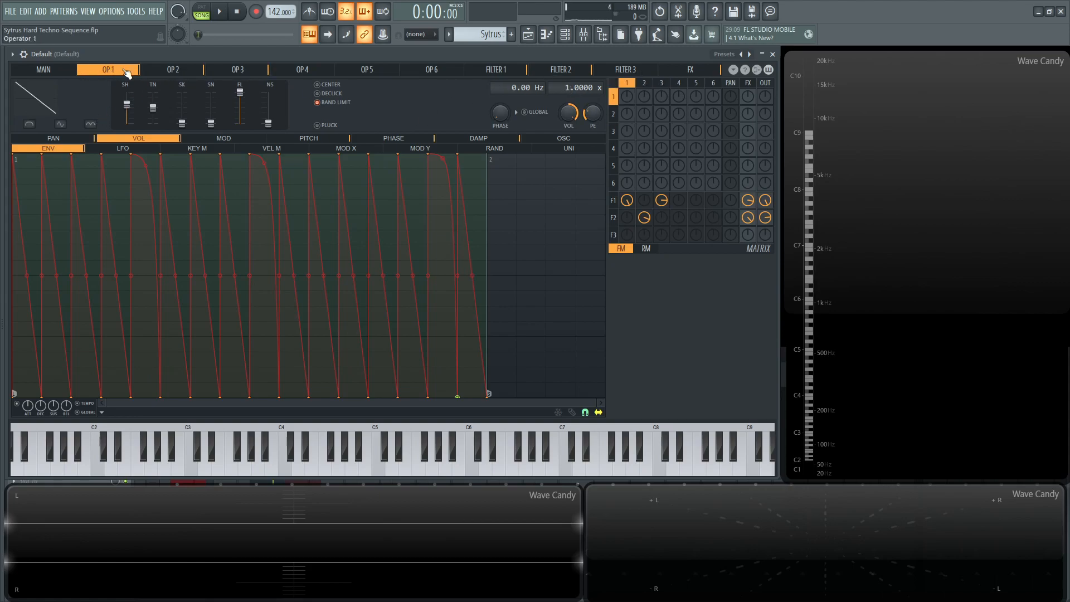
{"action": "left_click", "coordinate": [173, 70]}
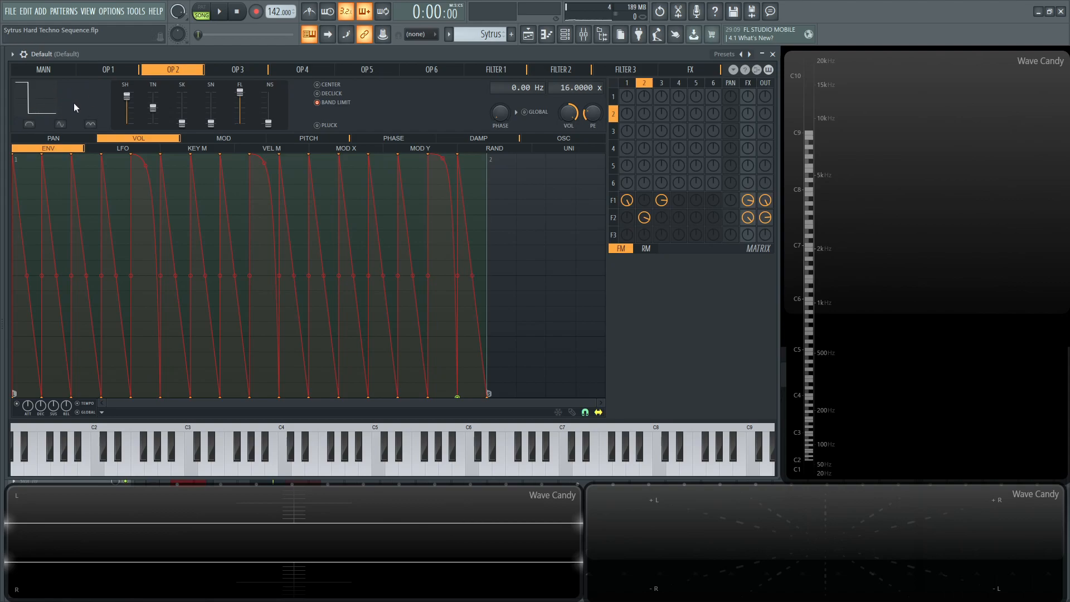
{"action": "mouse_move", "coordinate": [283, 134]}
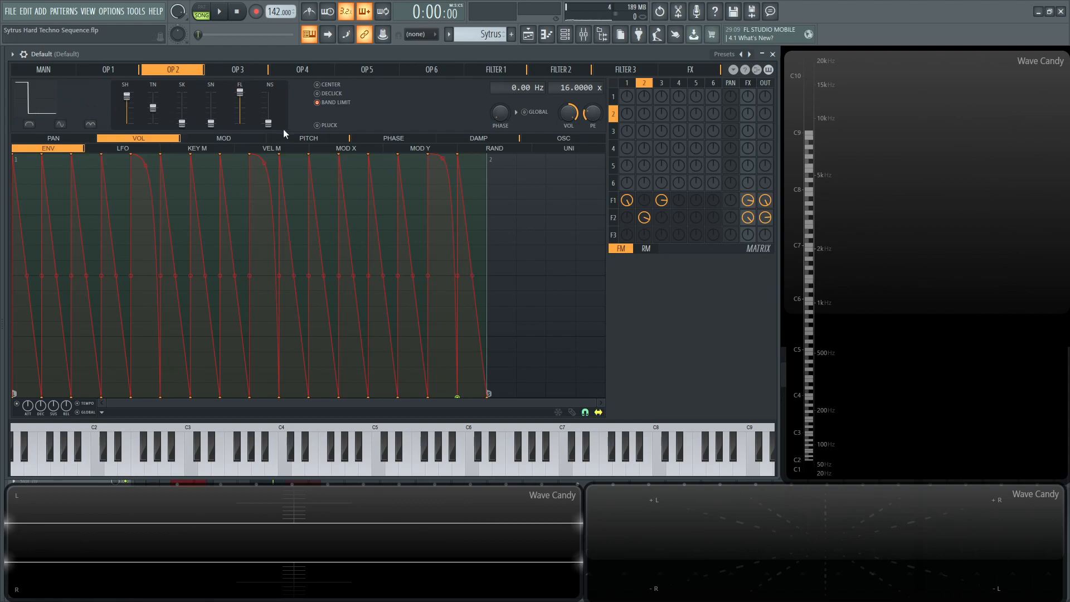
{"action": "left_click", "coordinate": [307, 137]}
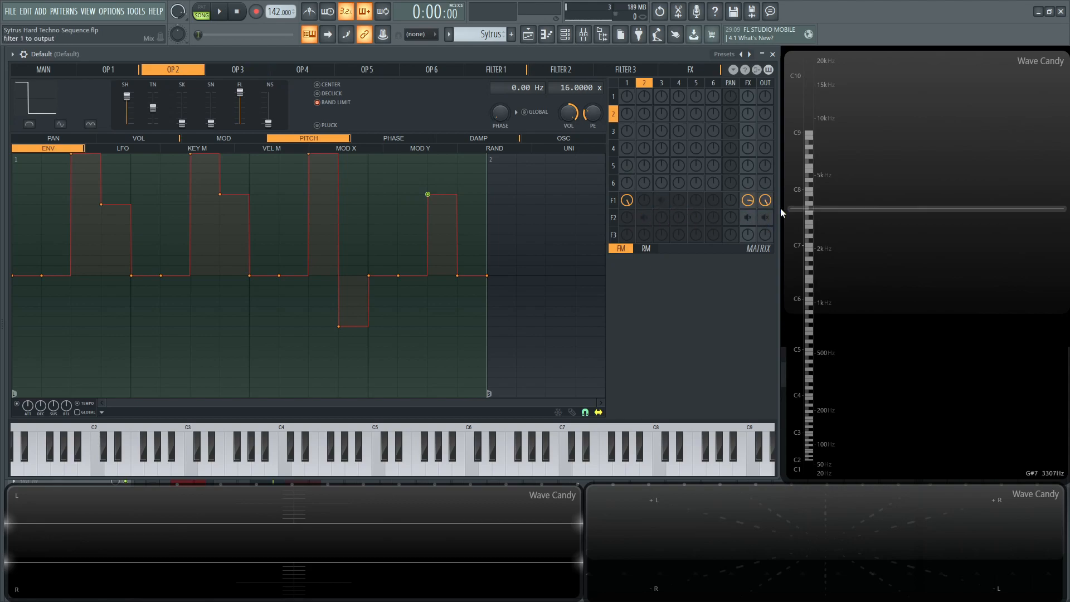
Route operators 1 and 3 to filter 1, operator 2 to filter 2, enable outputs, hide playlist
{"action": "left_click", "coordinate": [219, 11]}
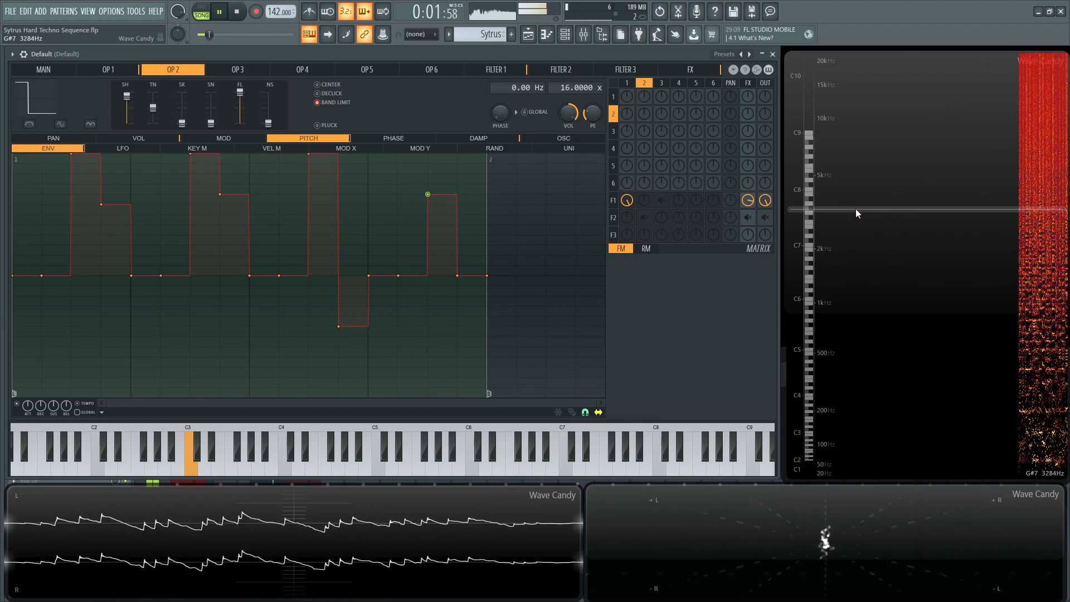
{"action": "left_click", "coordinate": [237, 11]}
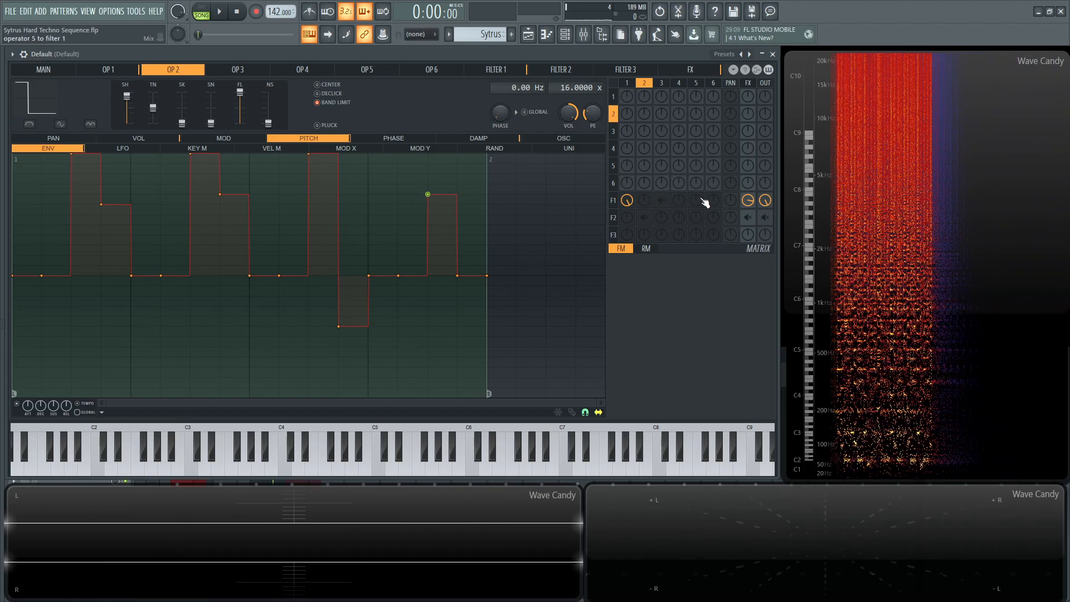
{"action": "left_click", "coordinate": [218, 12]}
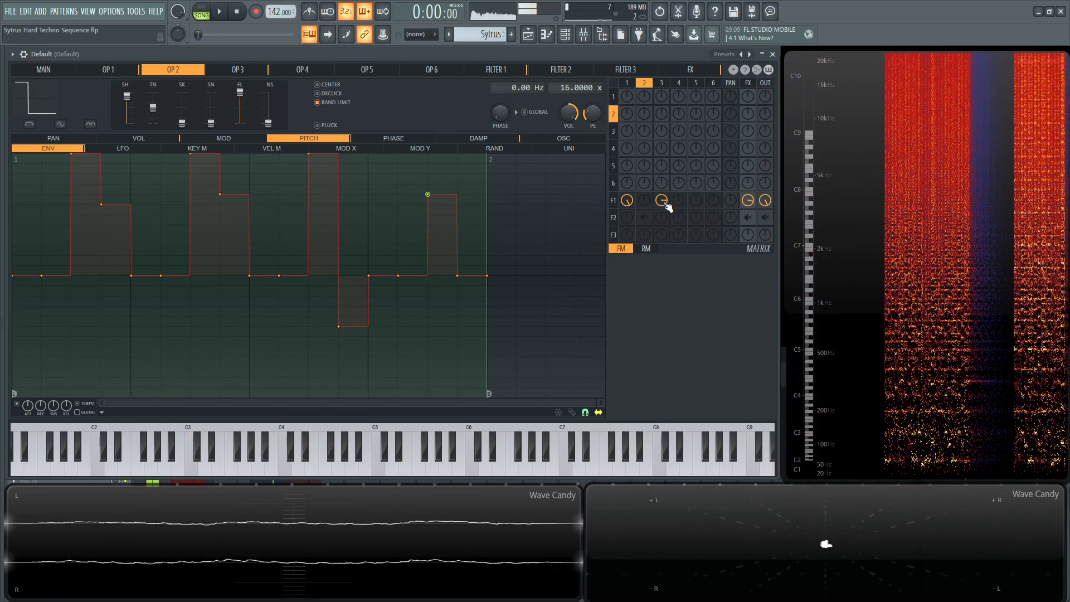
{"action": "left_click", "coordinate": [217, 11]}
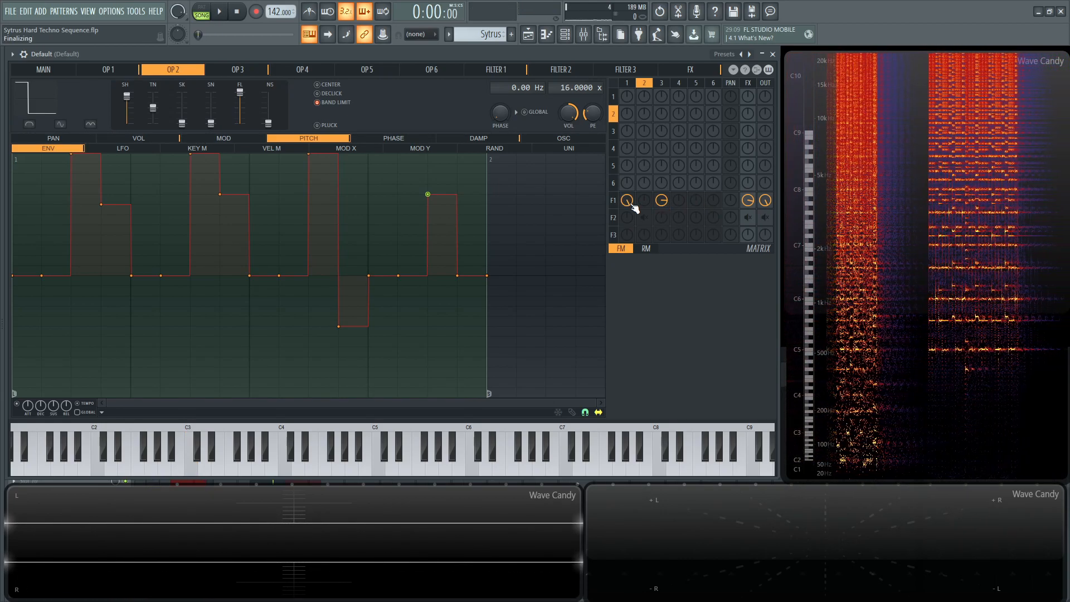
{"action": "left_click", "coordinate": [219, 12]}
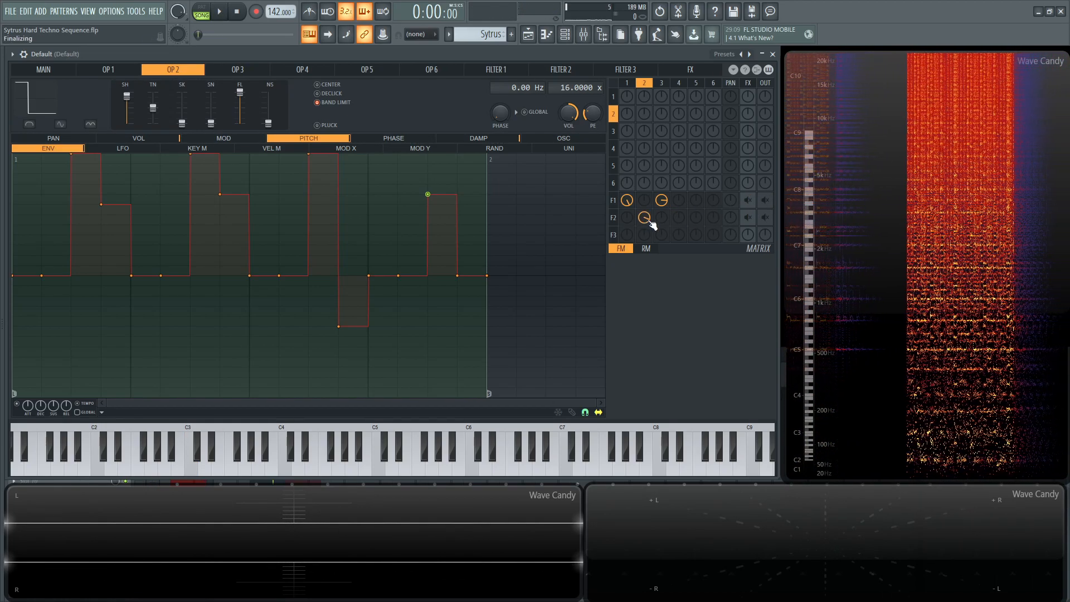
{"action": "left_click", "coordinate": [218, 11]}
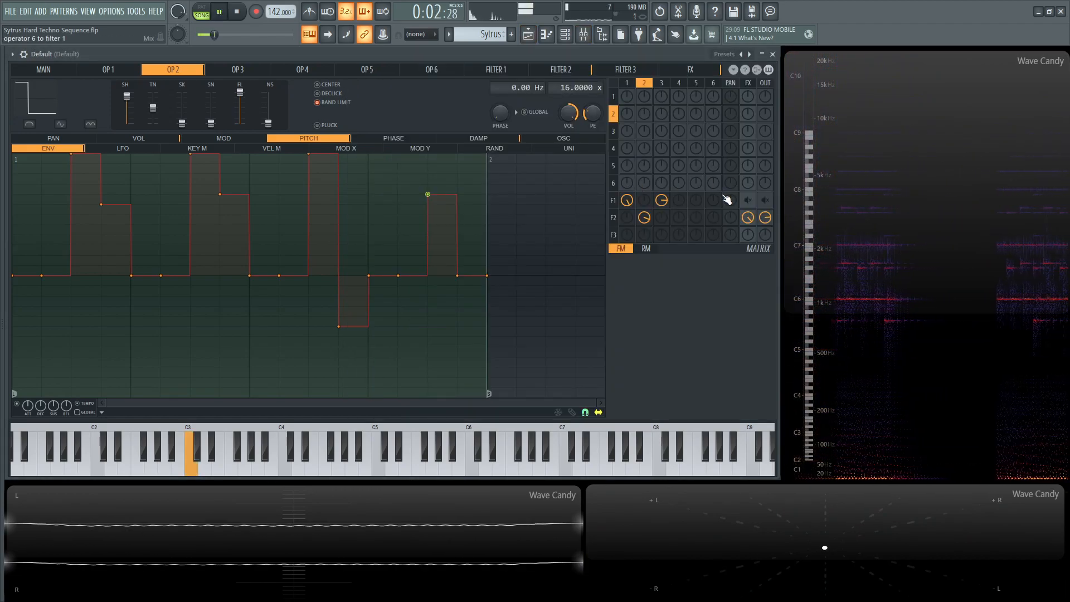
{"action": "left_click", "coordinate": [237, 12]}
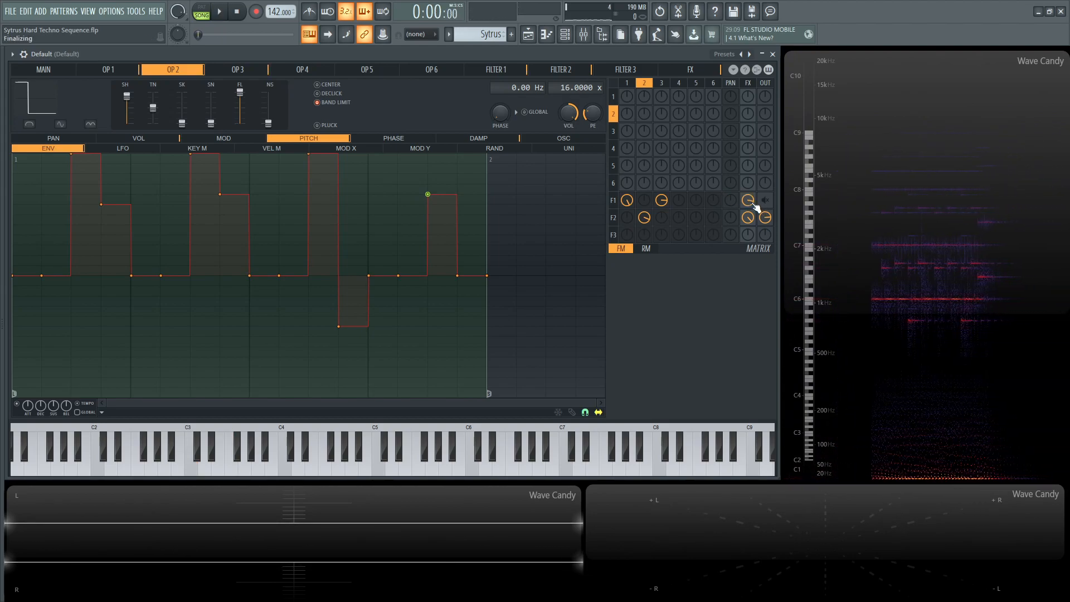
{"action": "left_click", "coordinate": [218, 12]}
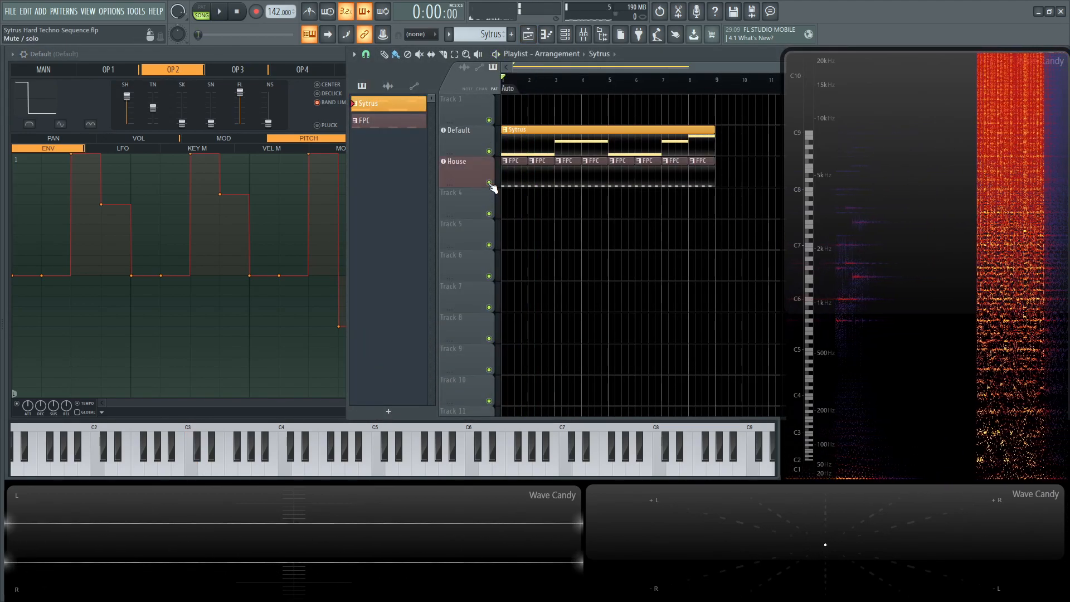
{"action": "left_click", "coordinate": [218, 11]}
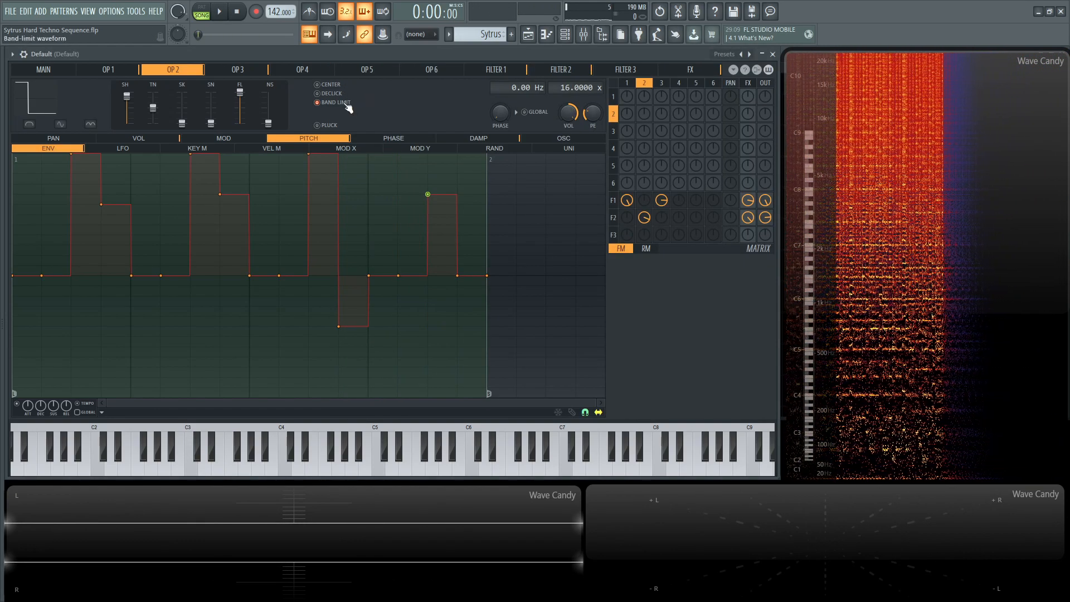
Inspect Filter 1's cutoff Mod X mapping after browsing operators 3, 2 and the main page
{"action": "left_click", "coordinate": [237, 69]}
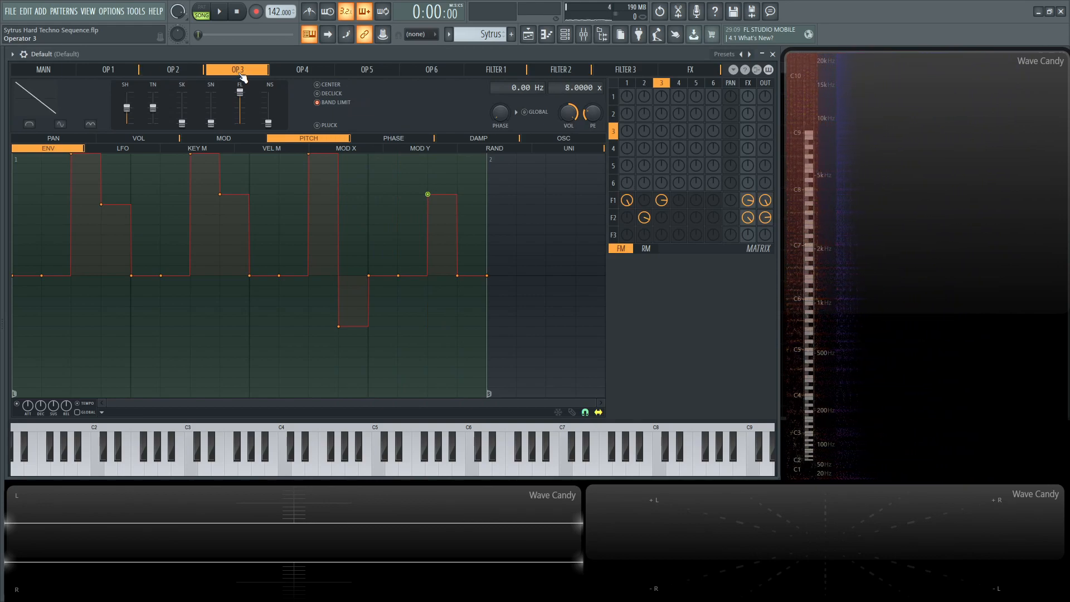
{"action": "left_click", "coordinate": [172, 69]}
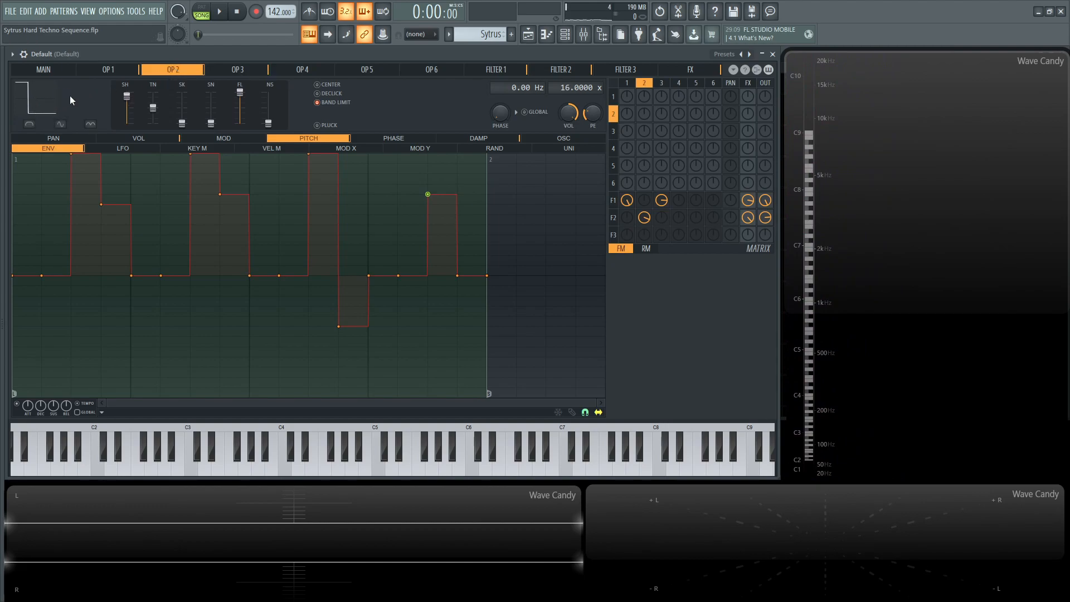
{"action": "left_click", "coordinate": [496, 69]}
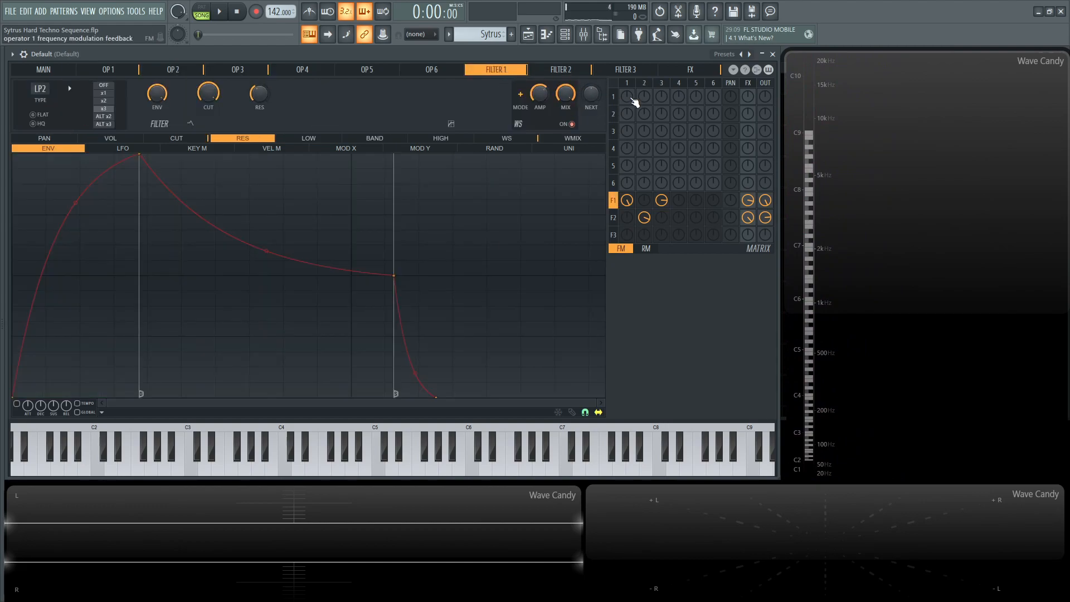
{"action": "left_click", "coordinate": [176, 139]}
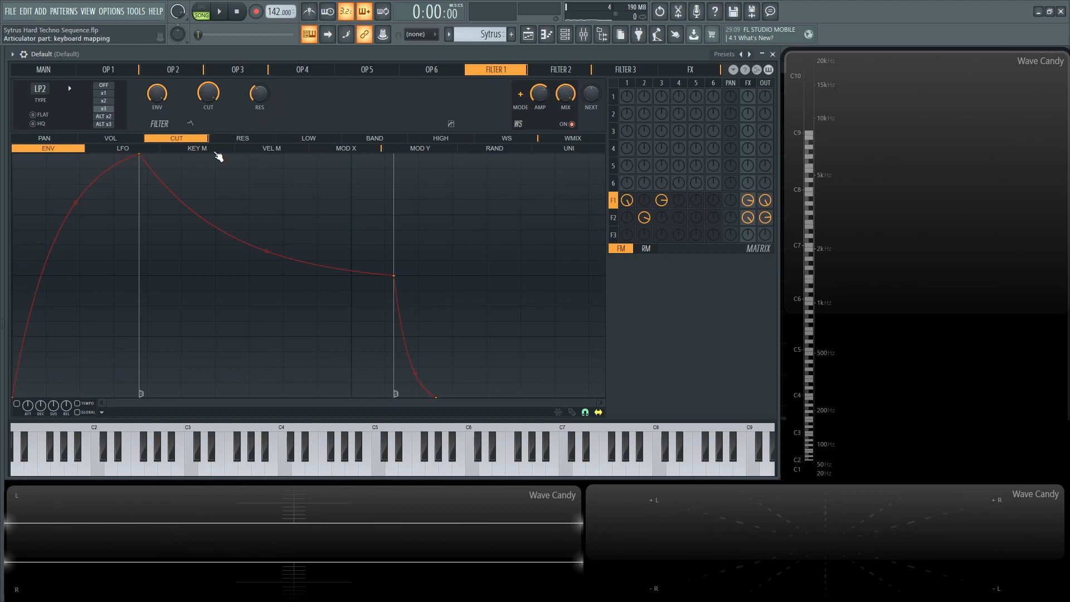
{"action": "left_click", "coordinate": [344, 148]}
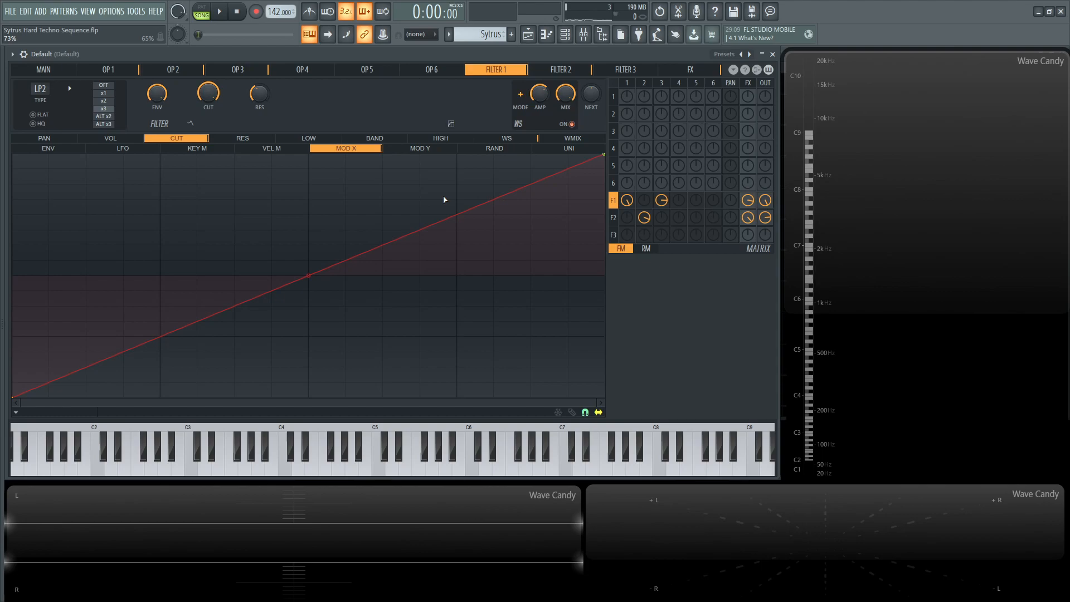
{"action": "left_click", "coordinate": [42, 70]}
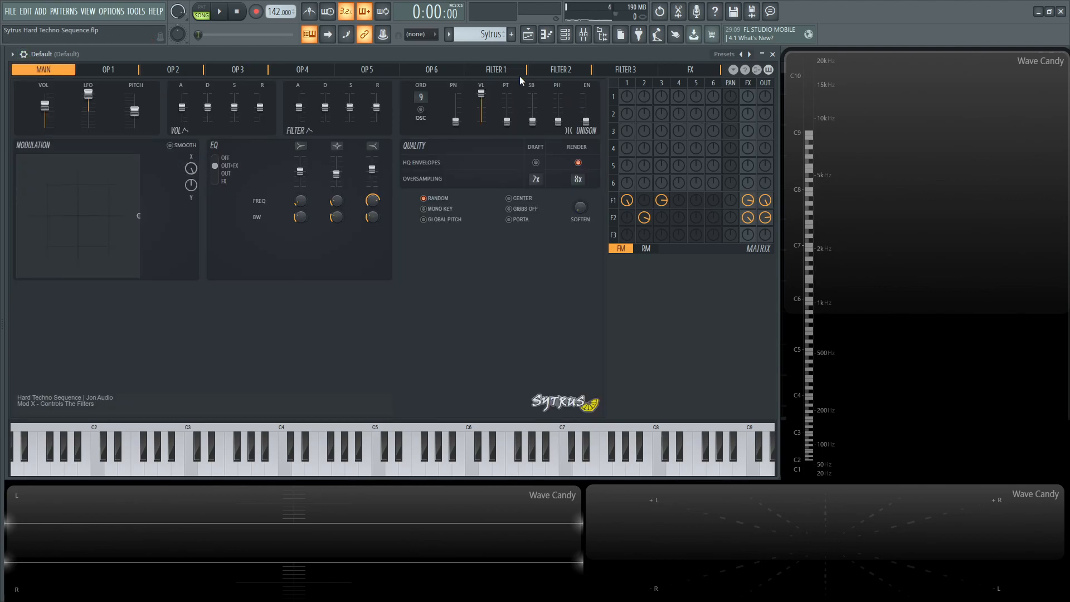
{"action": "left_click", "coordinate": [496, 70]}
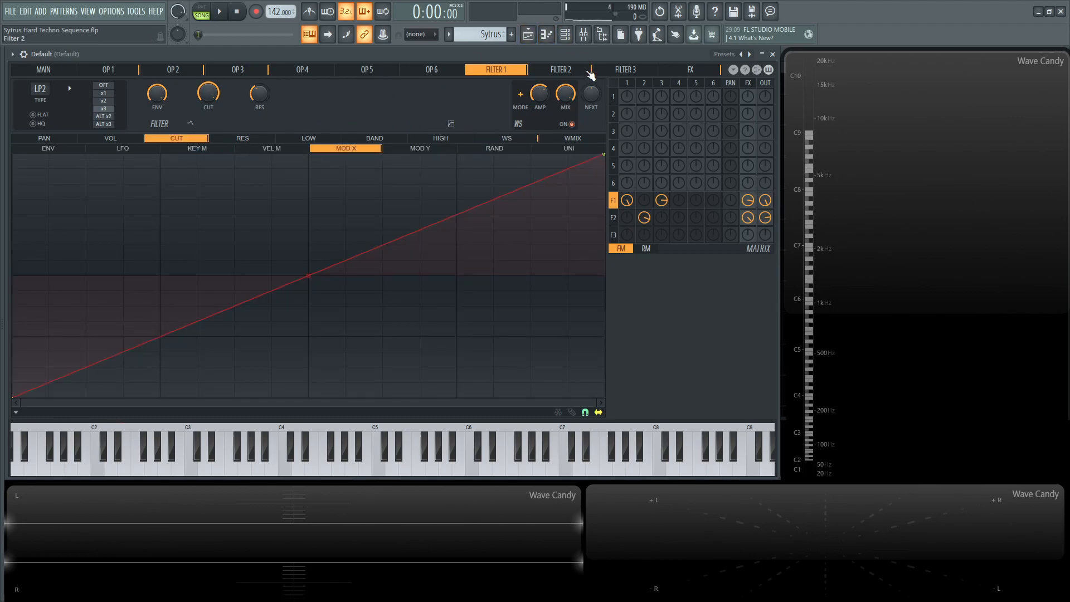
Check Filter 2's cutoff and resonance Mod X mappings, lower cutoff to 24%, and audition
{"action": "left_click", "coordinate": [559, 69]}
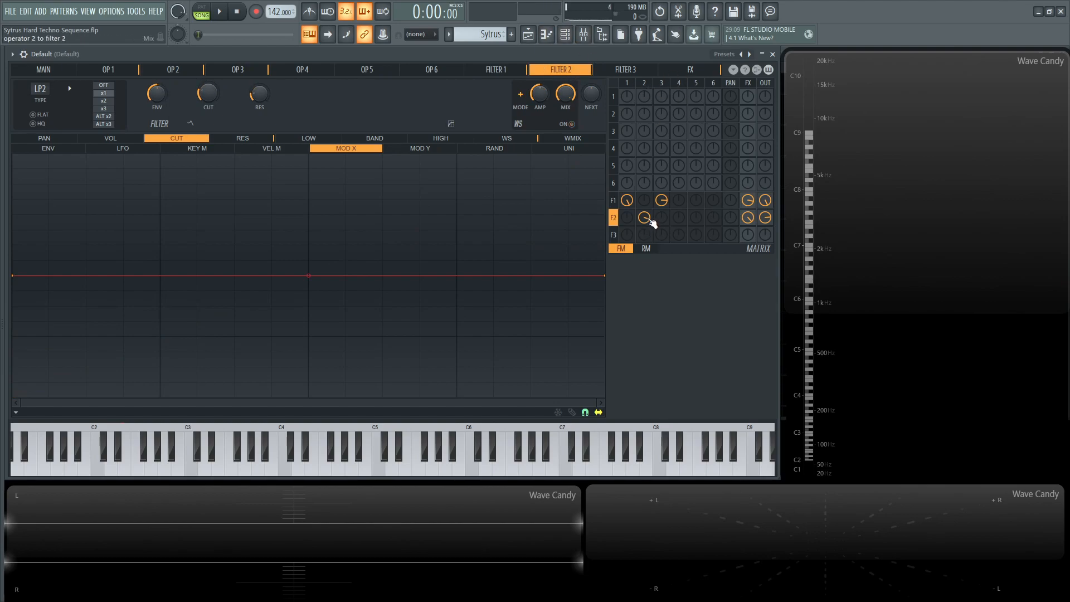
{"action": "left_click_drag", "start_coordinate": [207, 93], "coordinate": [207, 103]}
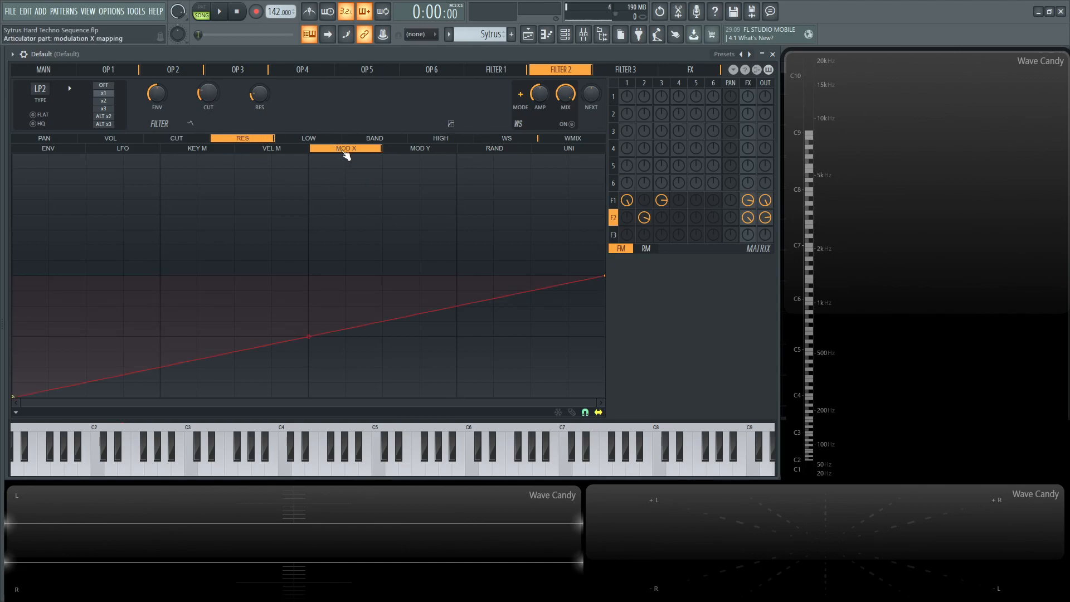
{"action": "left_click", "coordinate": [176, 138]}
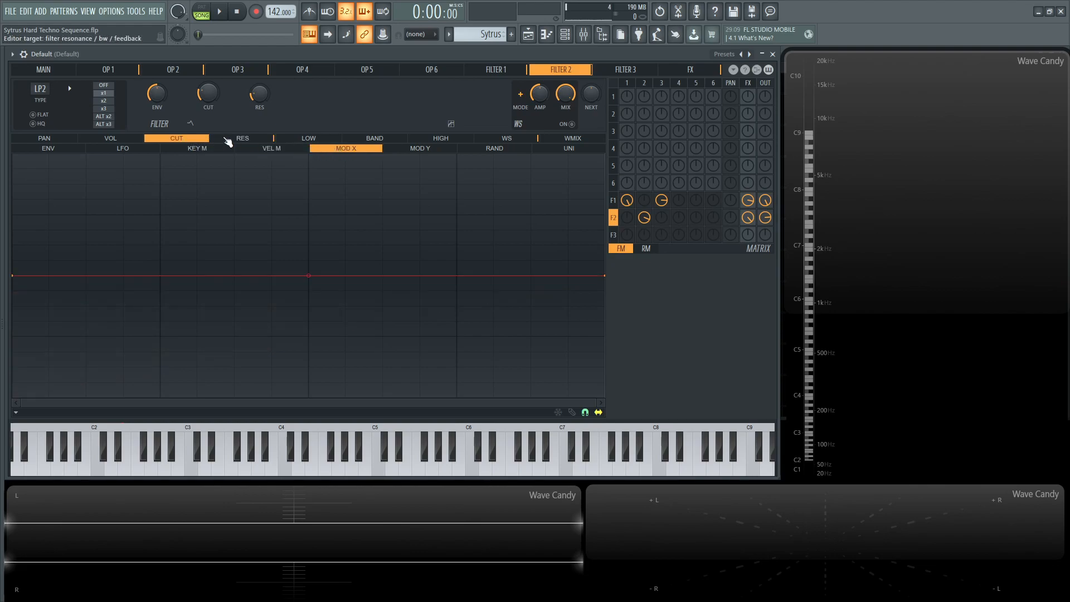
{"action": "left_click", "coordinate": [242, 137]}
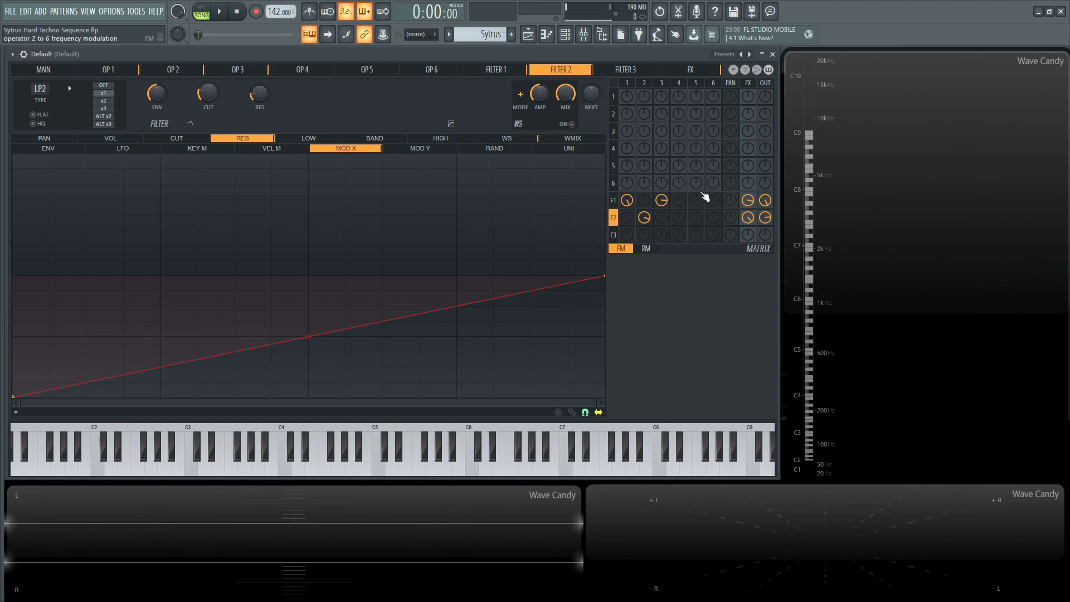
{"action": "left_click", "coordinate": [218, 12]}
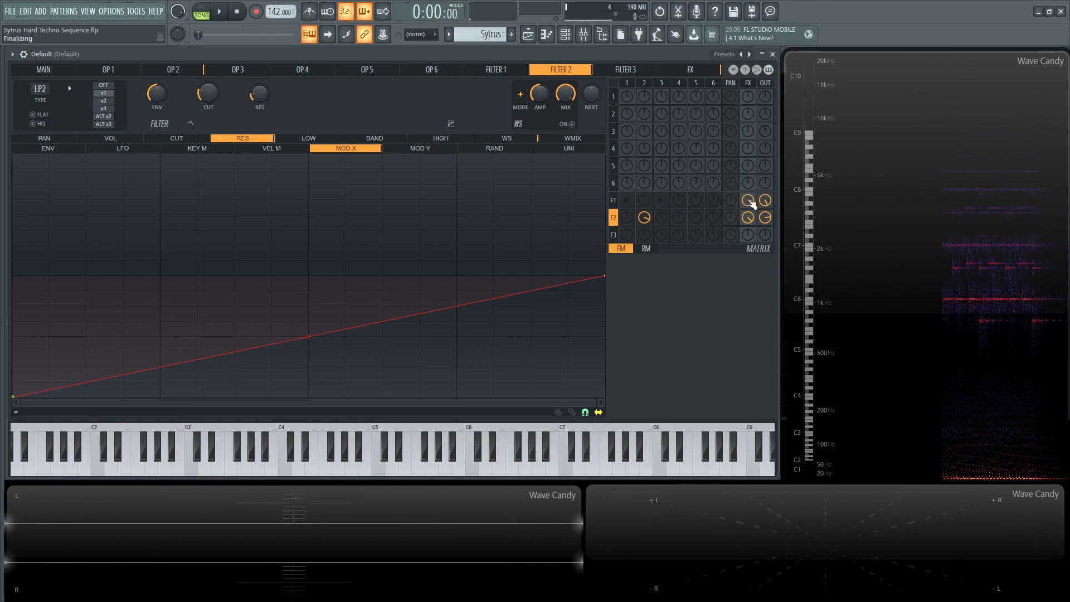
{"action": "left_click_drag", "start_coordinate": [208, 92], "coordinate": [208, 99]}
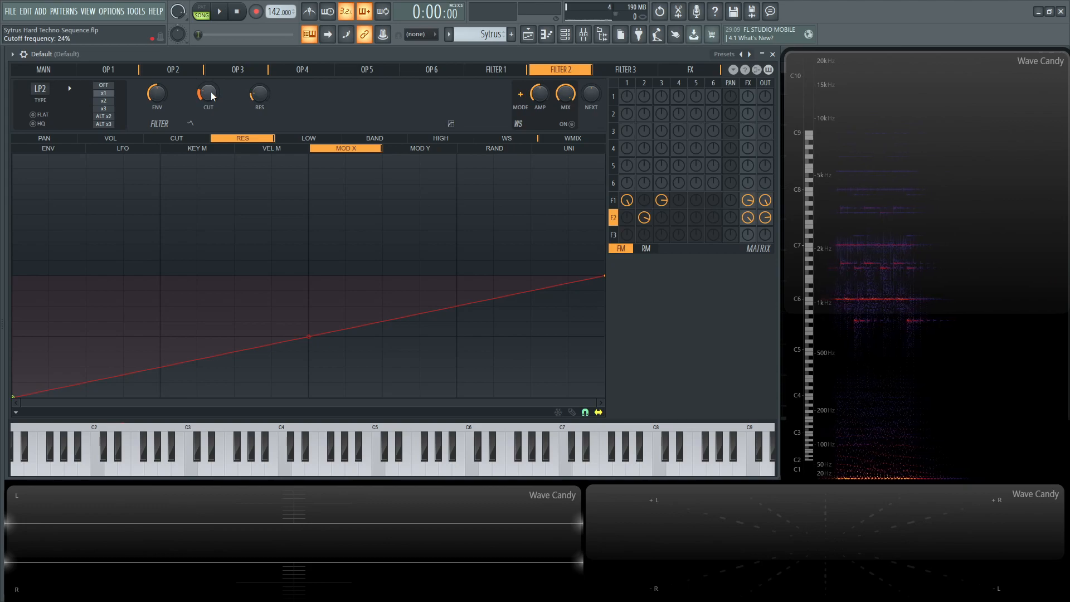
{"action": "left_click", "coordinate": [217, 11]}
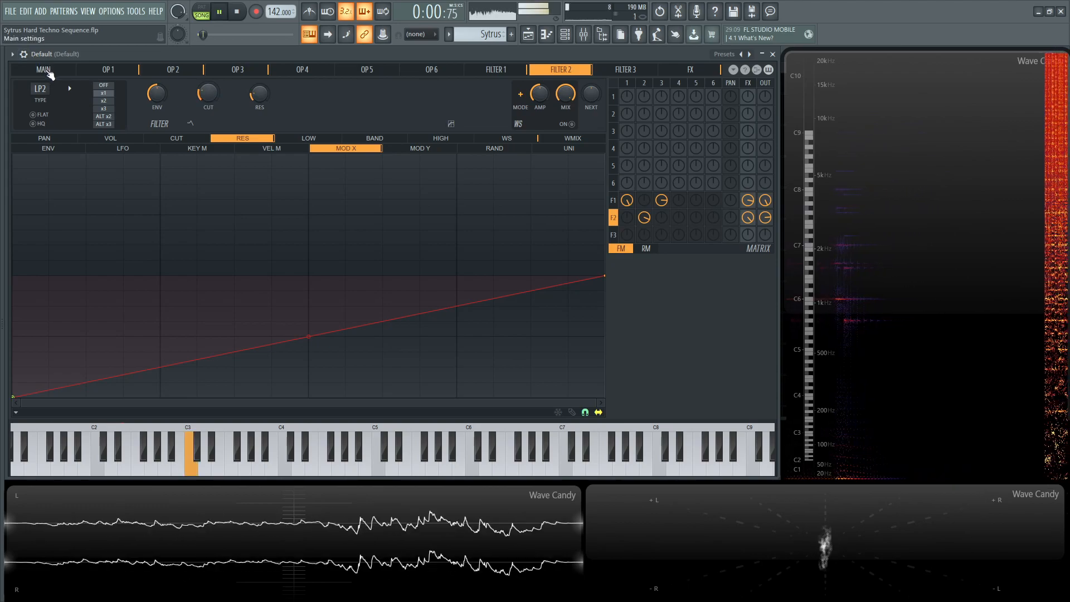
{"action": "left_click", "coordinate": [43, 69]}
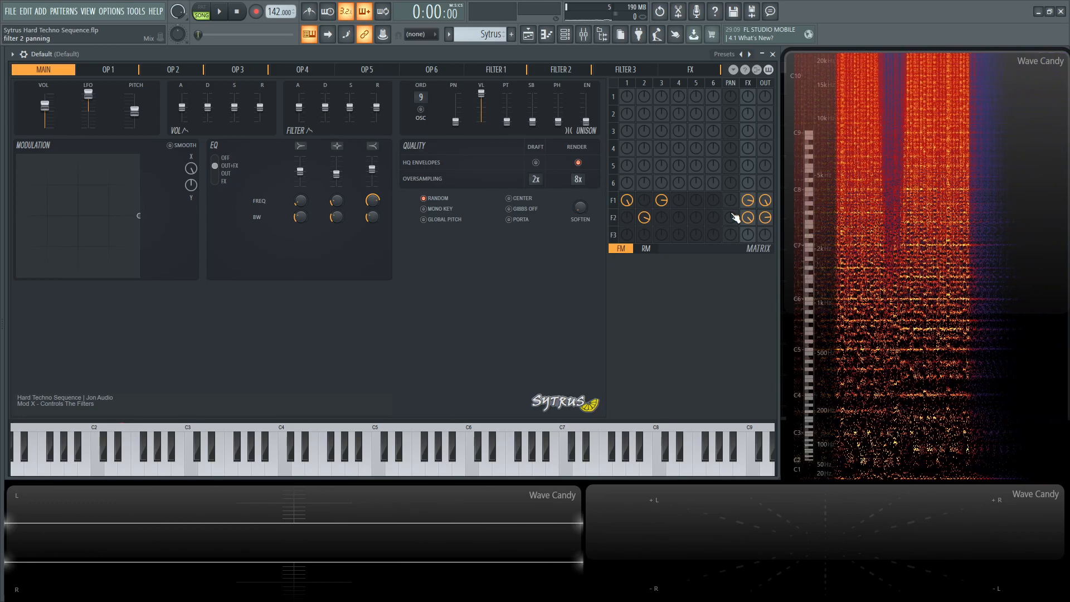
View operator 3's pitch settings, then the effects page with the delay unit
{"action": "left_click", "coordinate": [237, 69]}
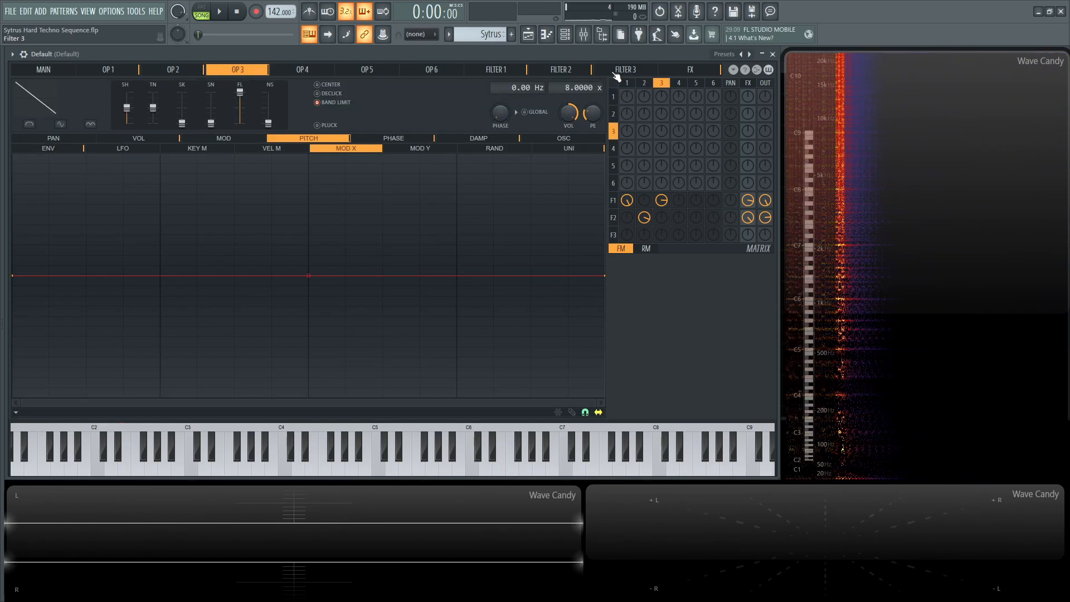
{"action": "left_click", "coordinate": [690, 69]}
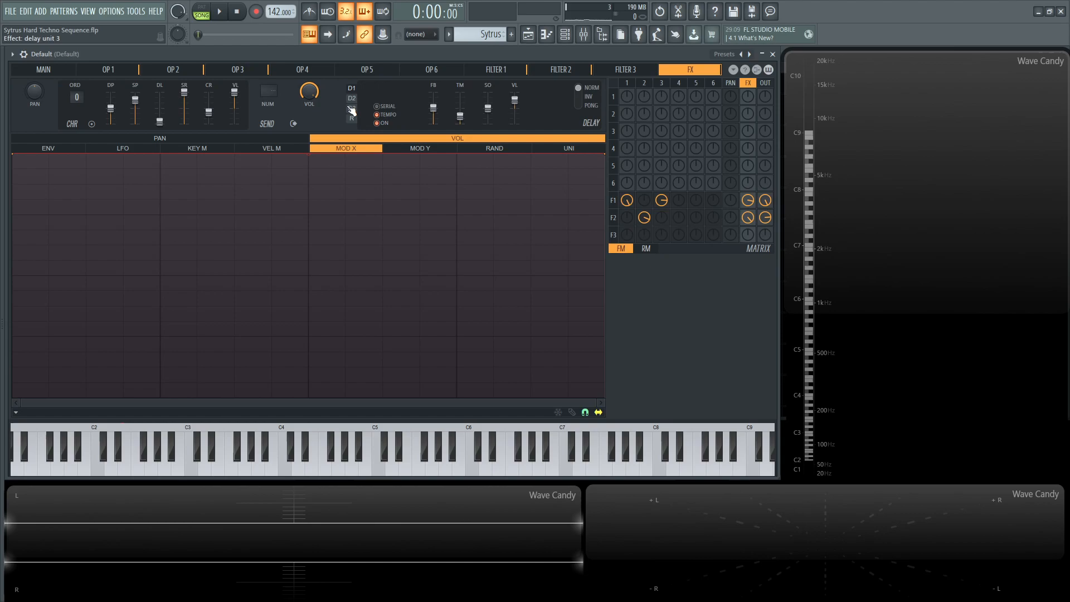
Select the reverb unit, raise its decay and wet level, and start playback
{"action": "left_click", "coordinate": [377, 114]}
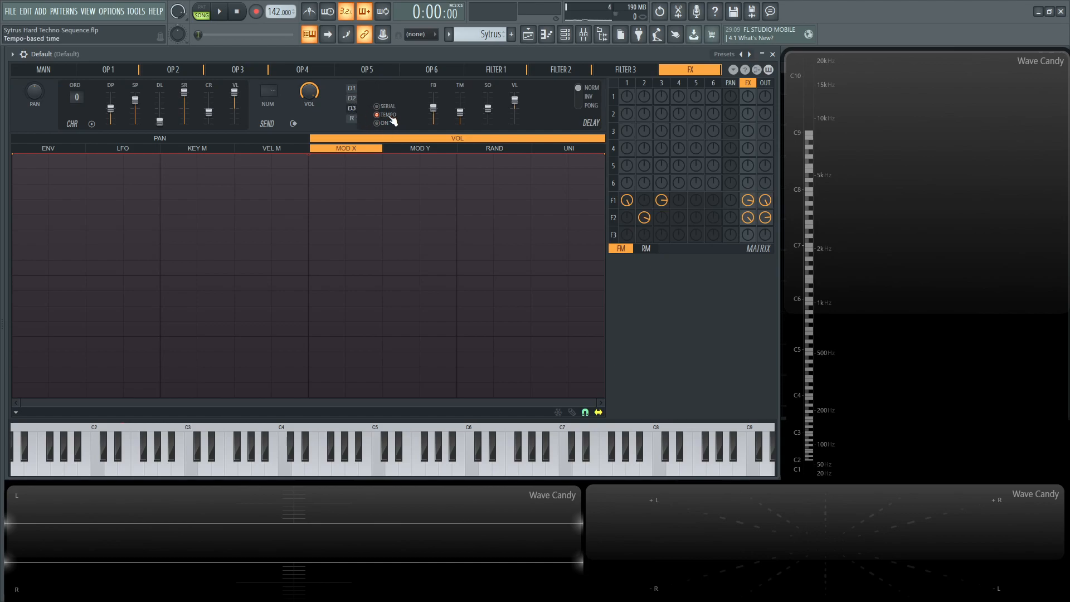
{"action": "left_click", "coordinate": [377, 124]}
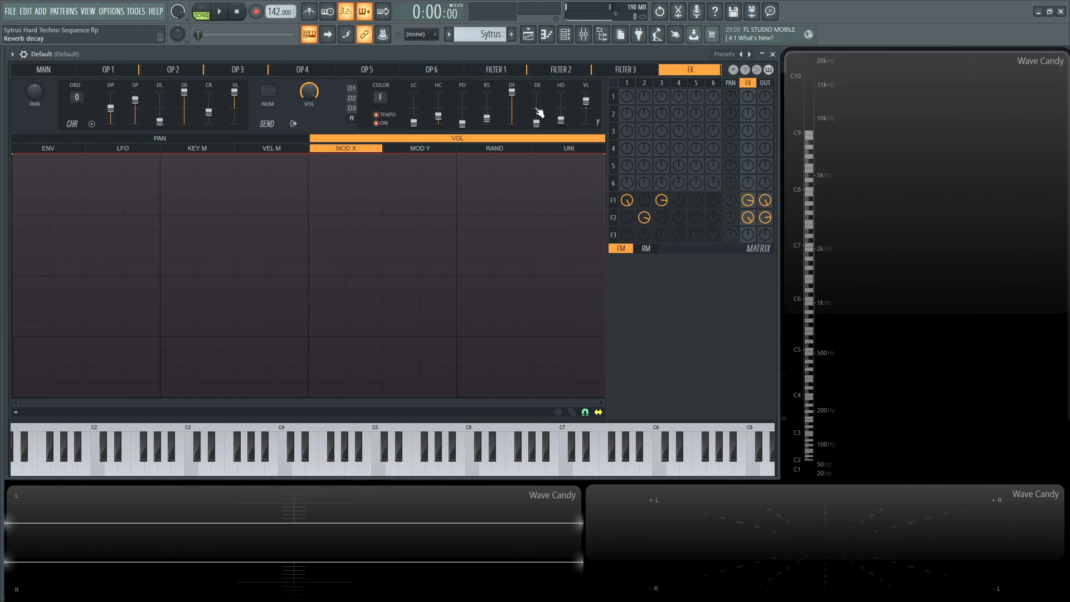
{"action": "left_click_drag", "start_coordinate": [538, 103], "coordinate": [537, 113]}
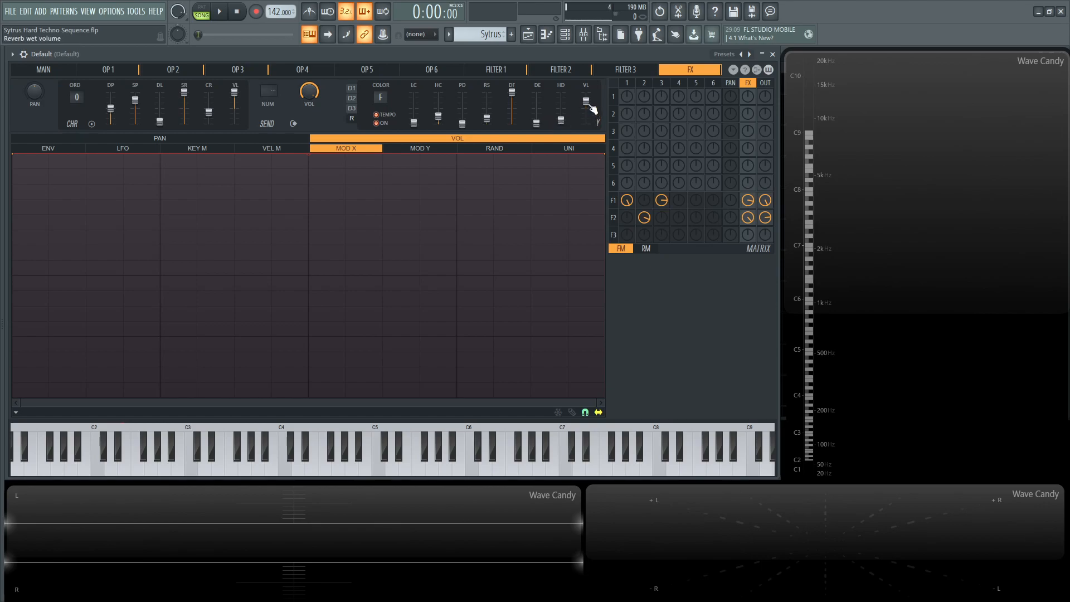
{"action": "left_click_drag", "start_coordinate": [590, 106], "coordinate": [590, 109]}
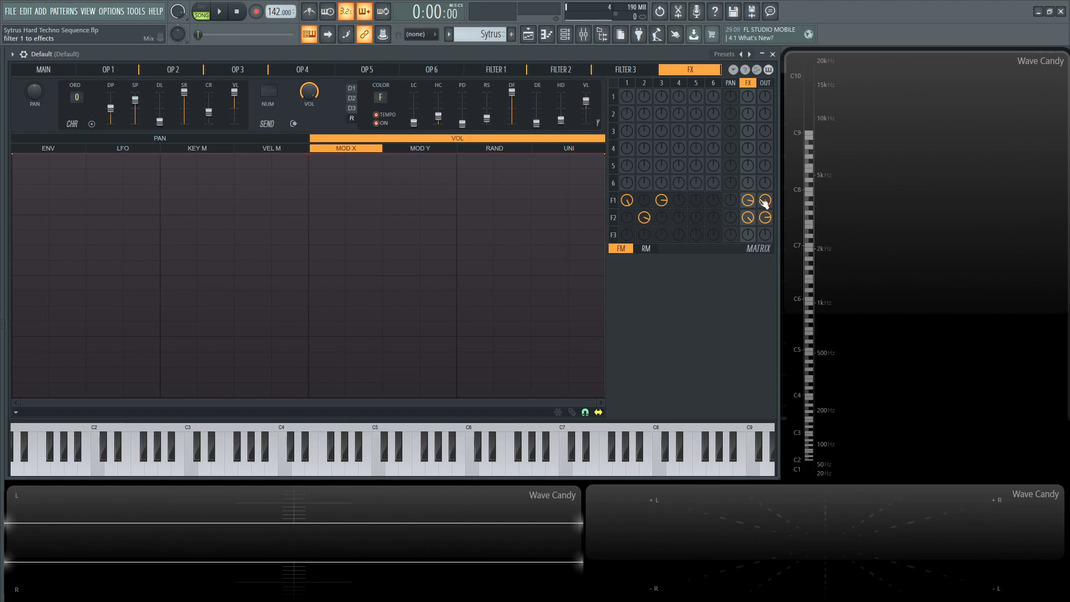
{"action": "left_click", "coordinate": [218, 12]}
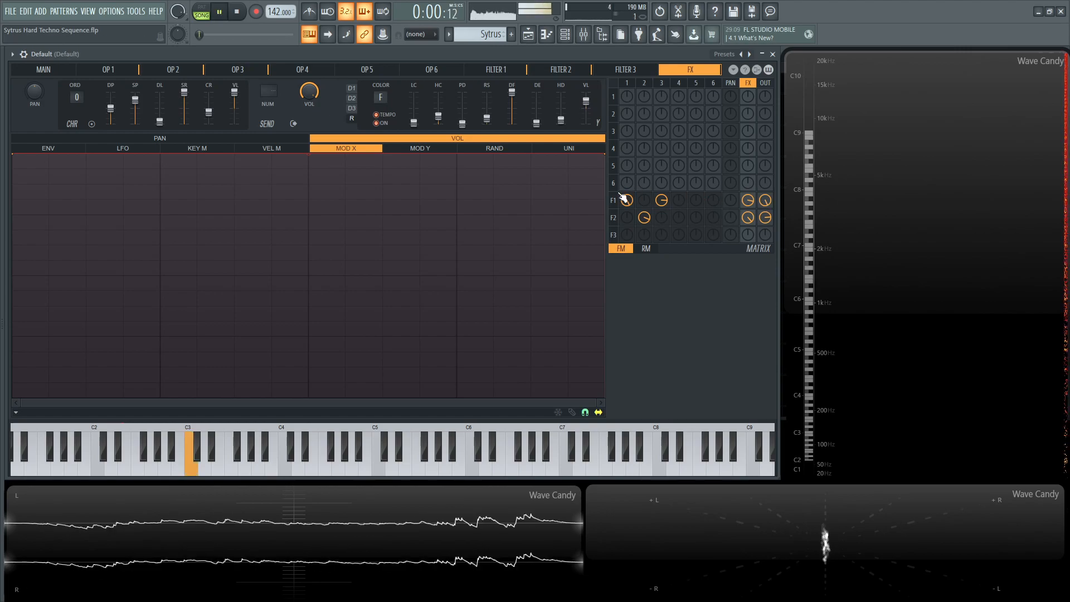